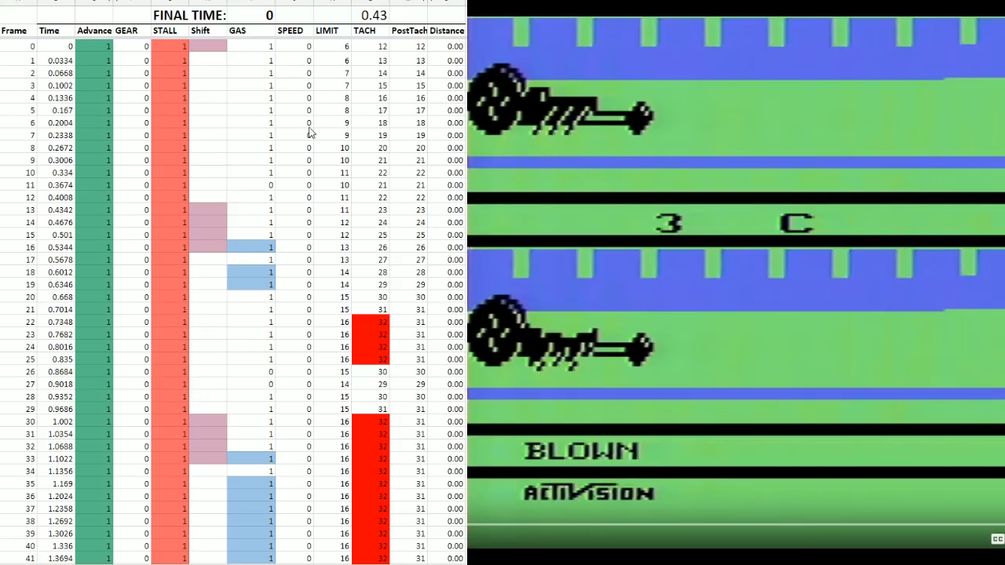
mouse_move(218, 91)
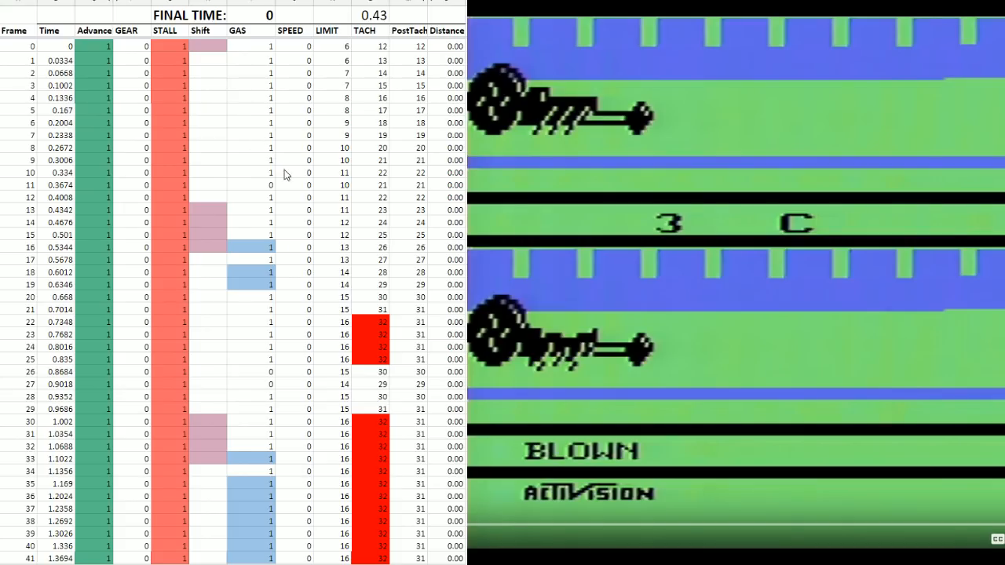
Step: Enter 1 in GAS for frames 11, 26 and 27, then review shift entries down the run
left_click(250, 184)
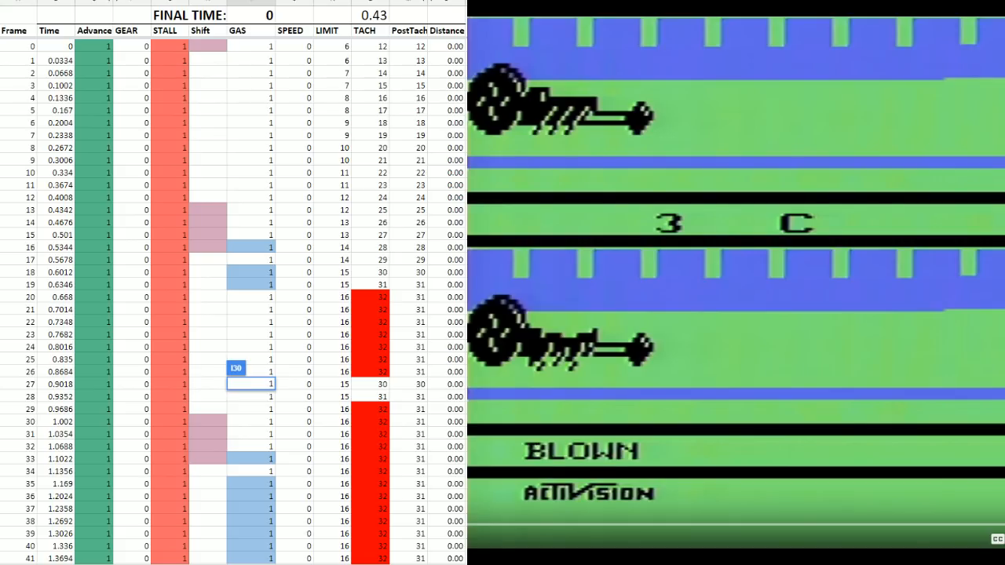
mouse_move(156, 58)
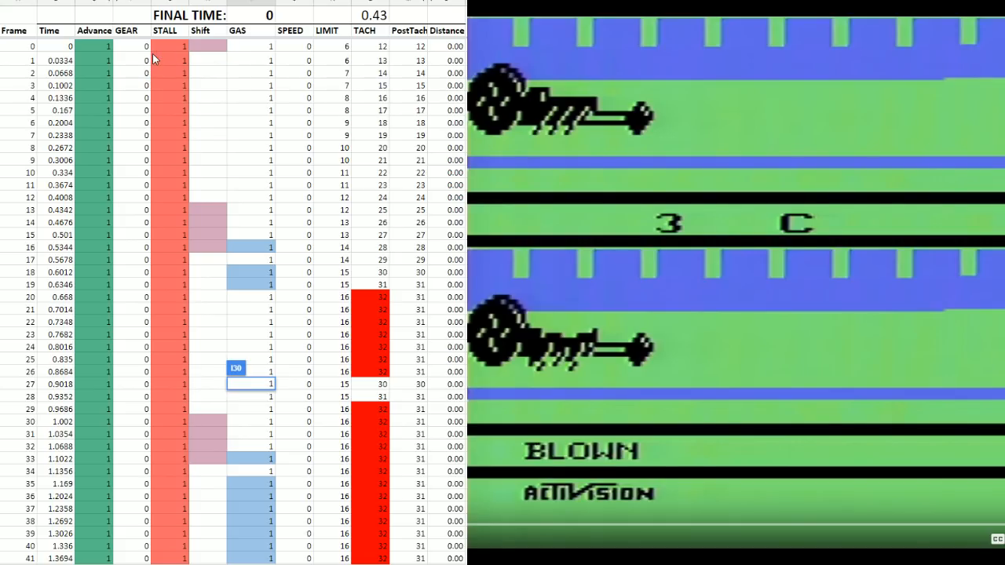
mouse_move(139, 53)
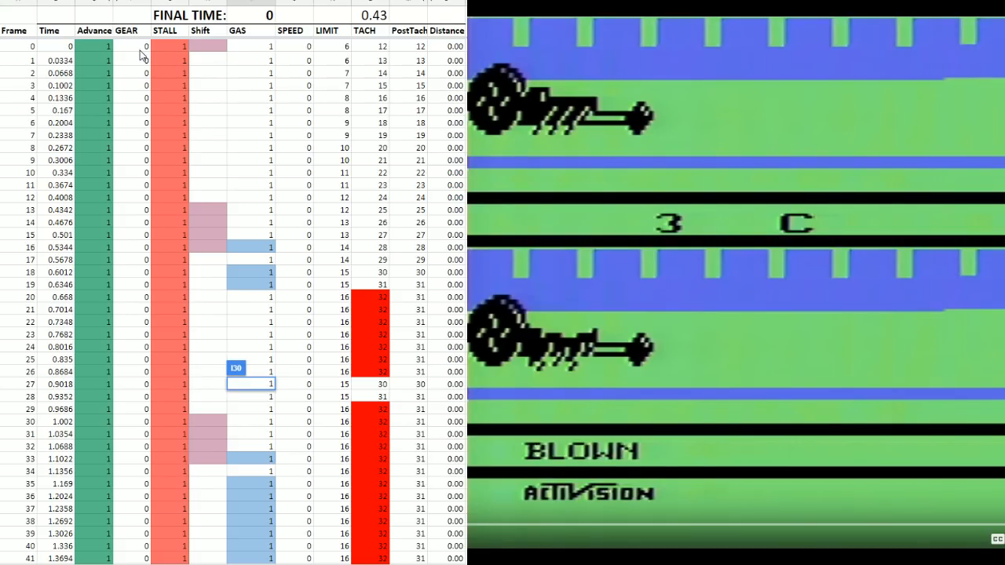
mouse_move(266, 124)
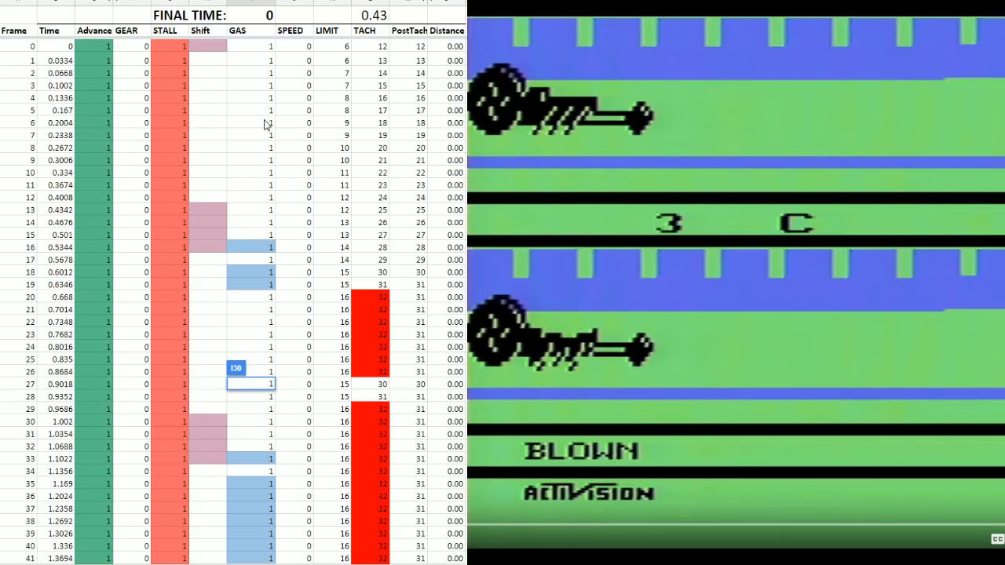
left_click(202, 135)
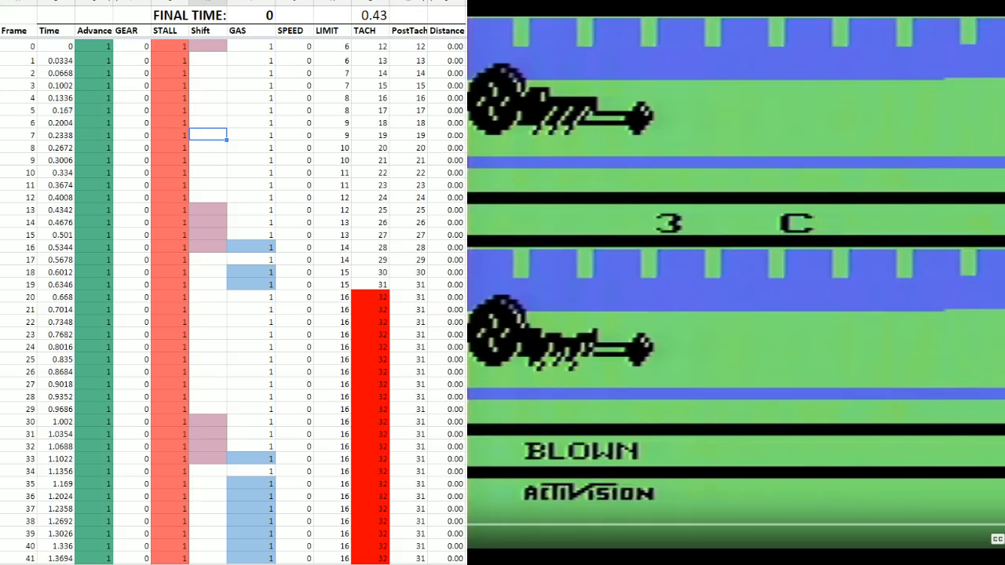
left_click(205, 210)
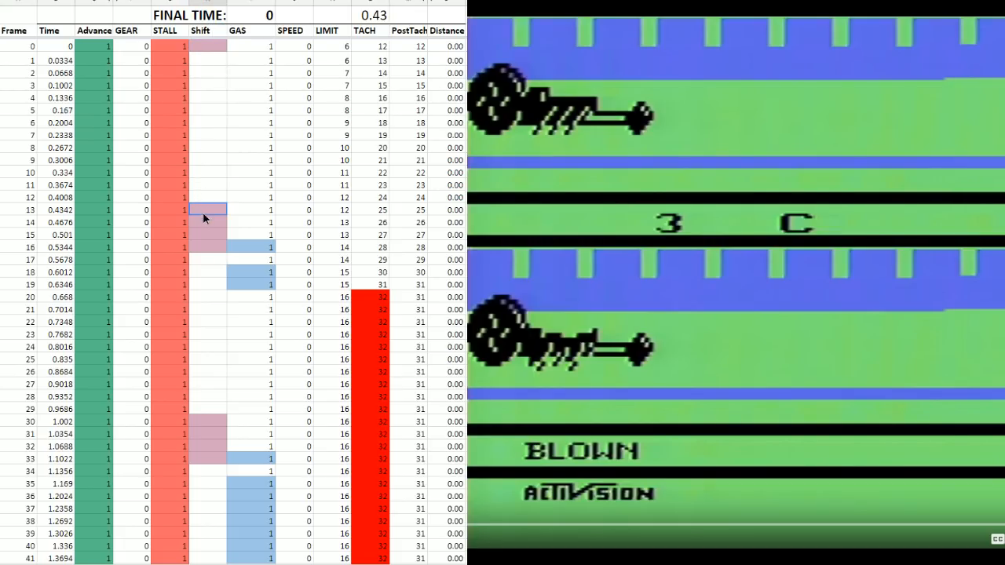
scroll("down", 3)
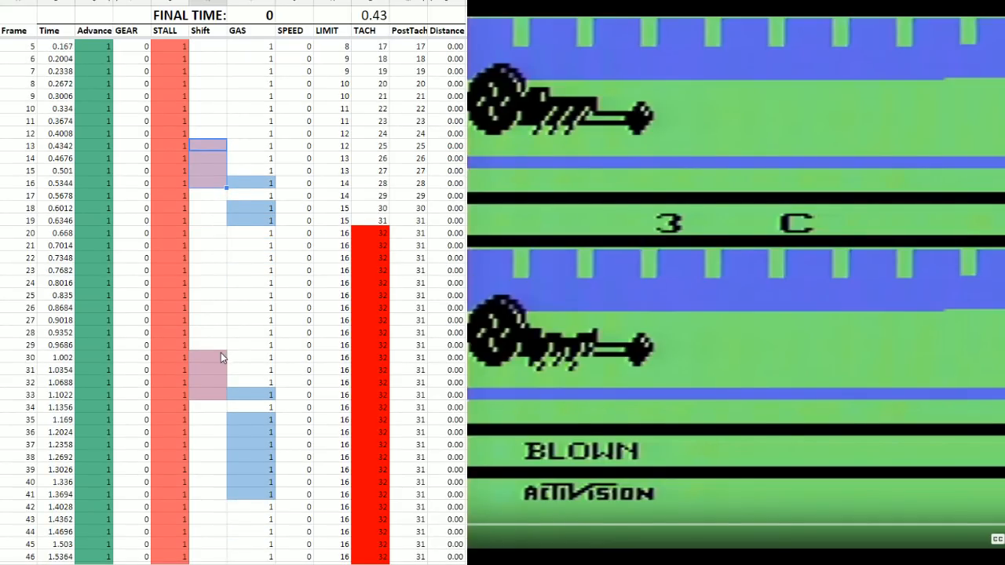
scroll("down", 3)
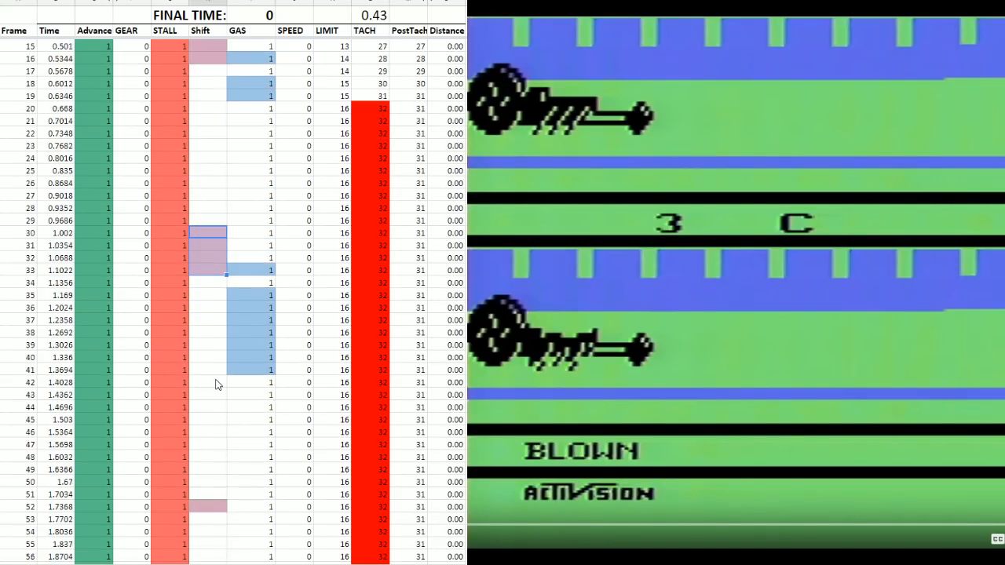
scroll("down", 3)
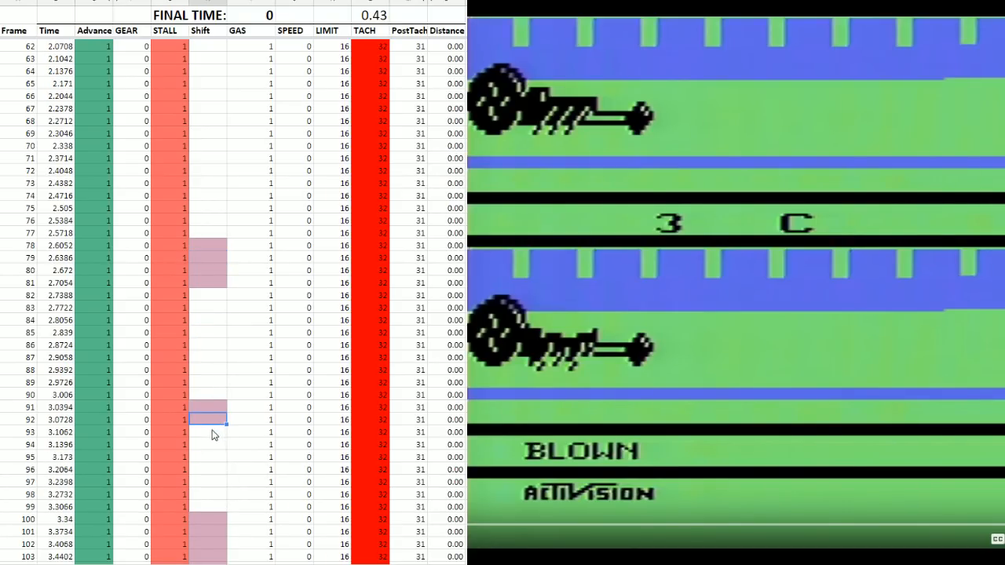
scroll("down", 3)
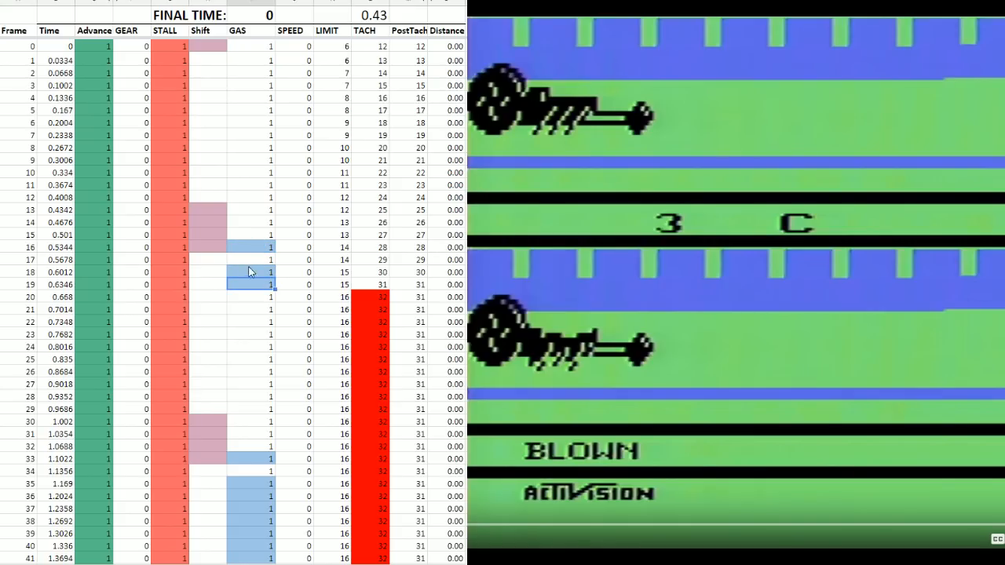
Step: Enter 0 in the frame 17 GAS cell, then start the race footage
left_click(252, 248)
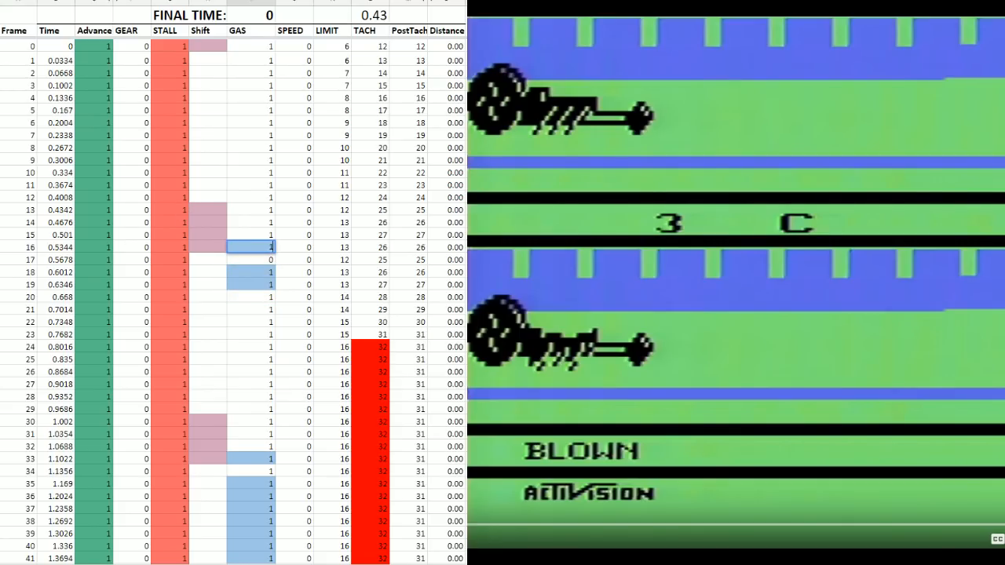
left_click(207, 160)
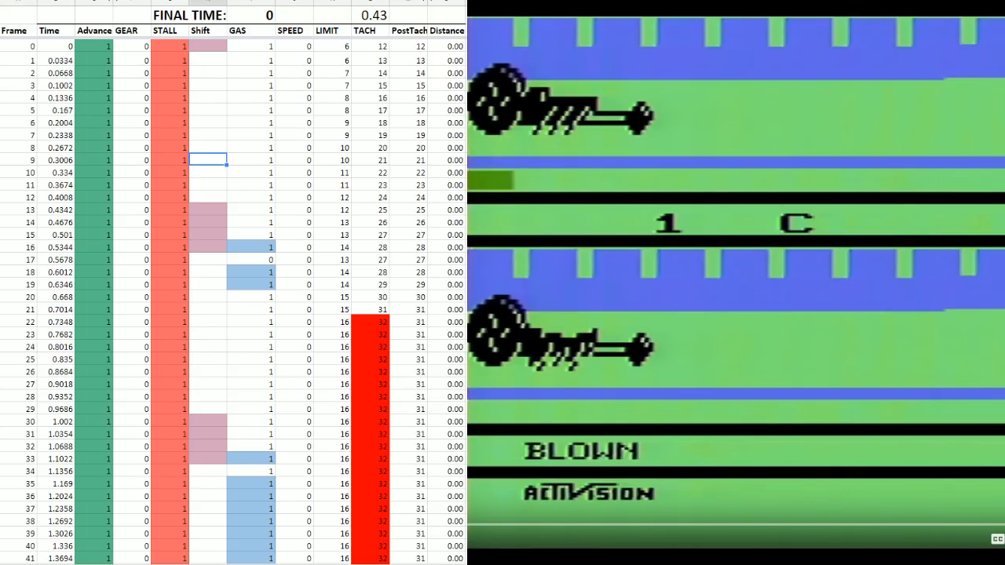
mouse_move(477, 153)
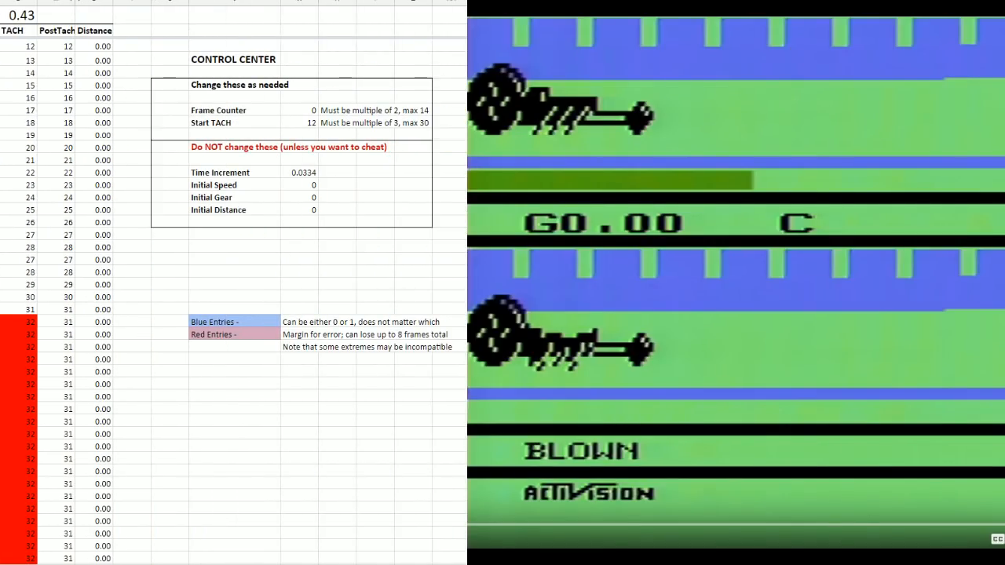
Step: Enter 18 in the Control Center's Start TACH cell
left_click(304, 122)
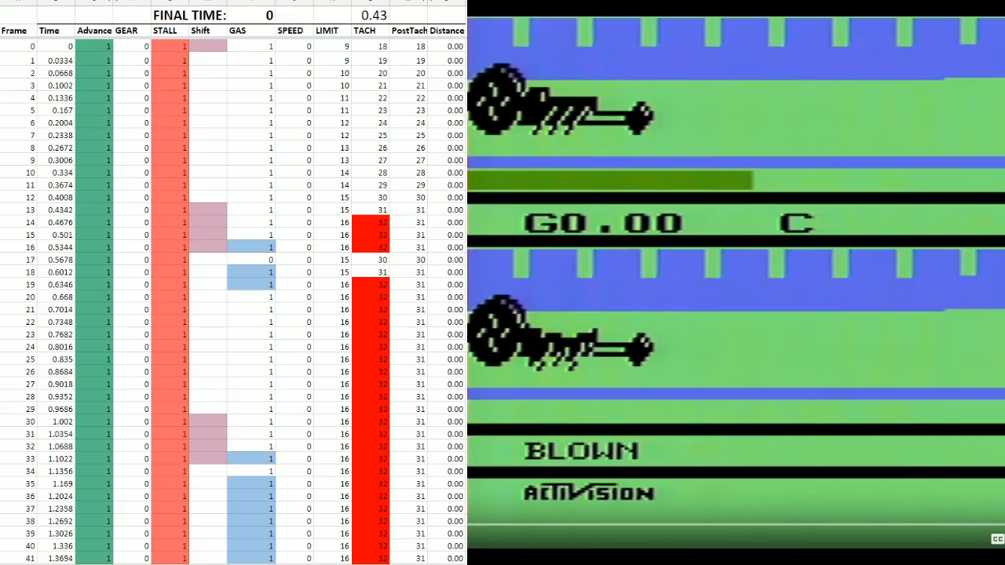
mouse_move(559, 528)
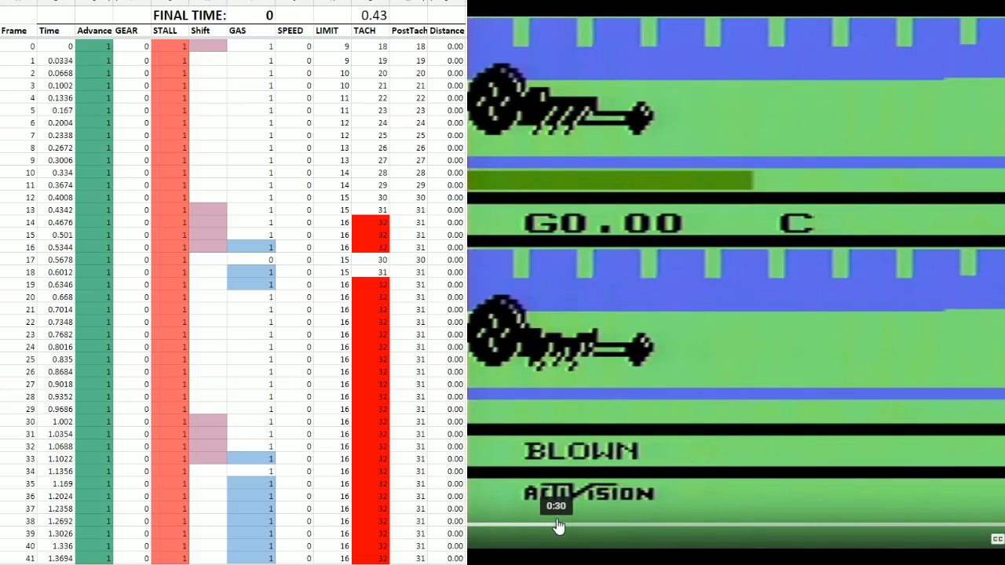
mouse_move(559, 526)
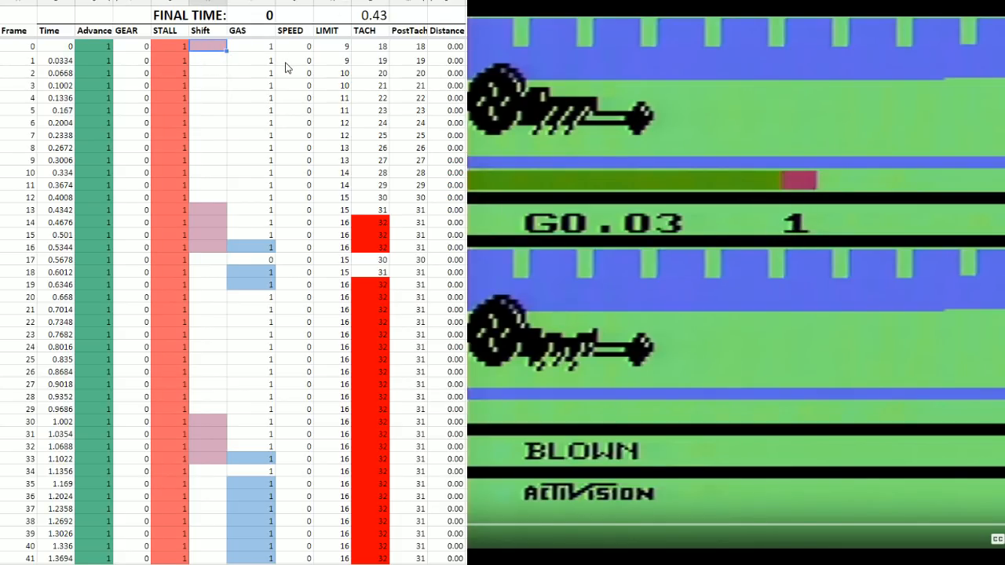
Step: Enter 1 in the frame 0 Shift cell to engage first gear
type("1")
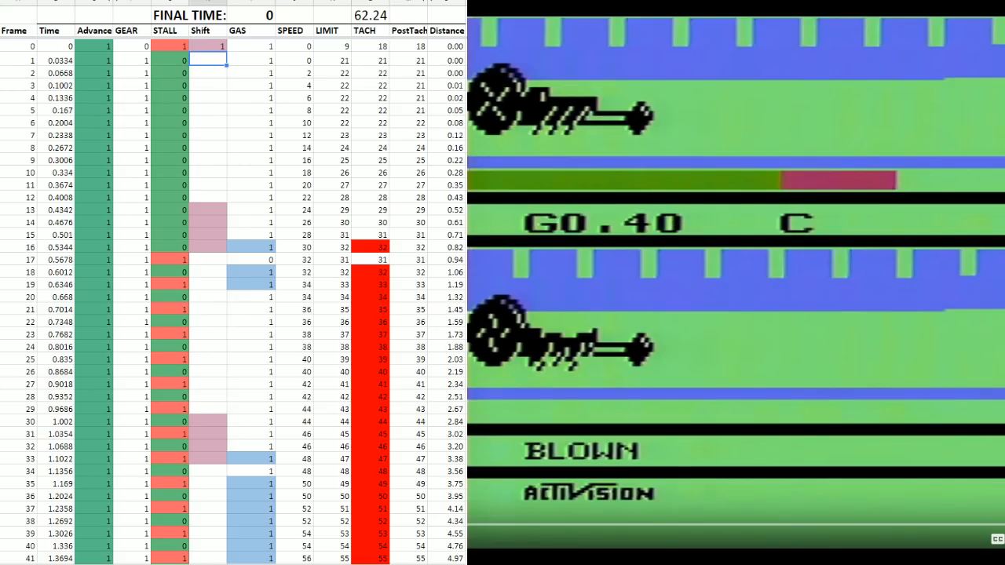
mouse_move(239, 244)
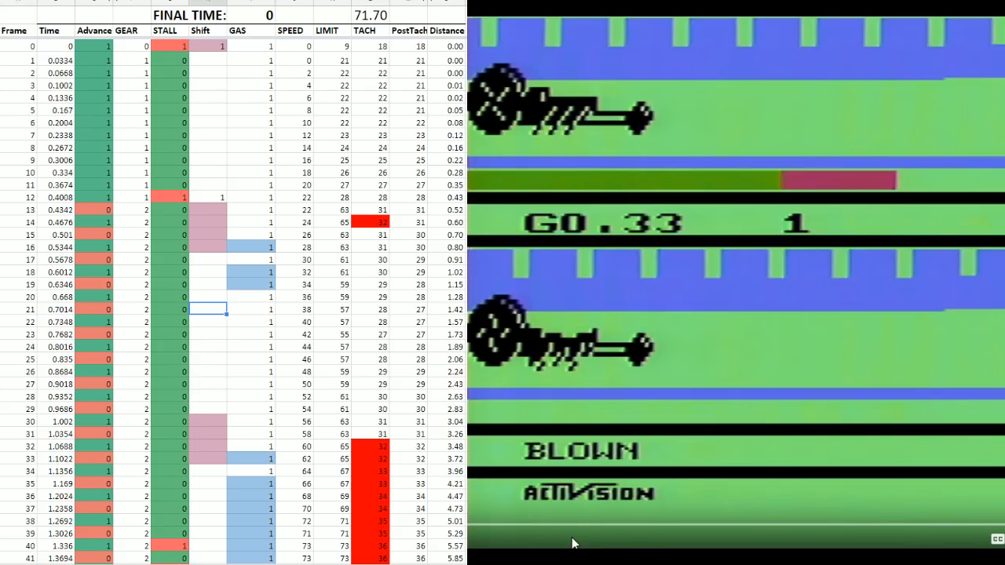
mouse_move(884, 165)
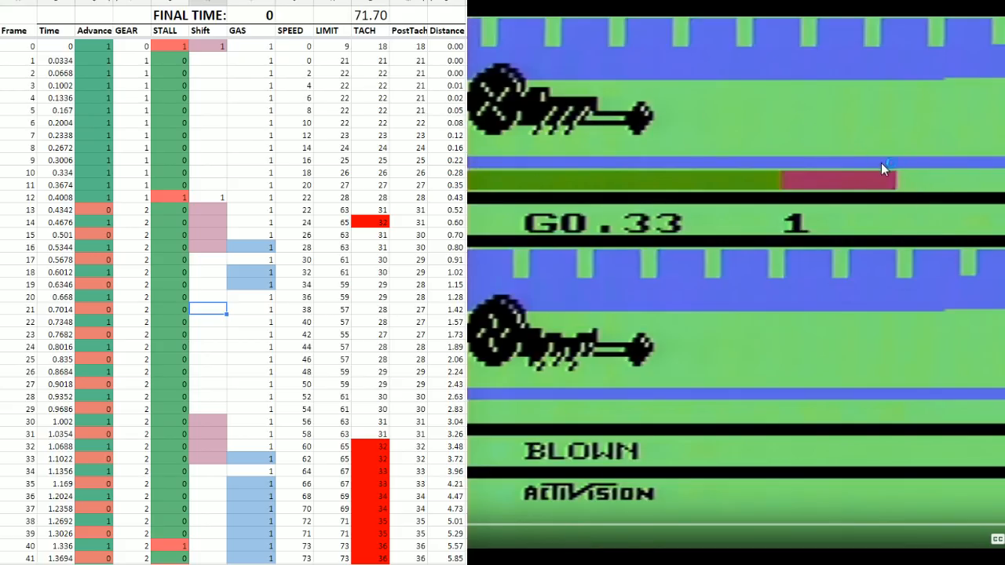
mouse_move(883, 165)
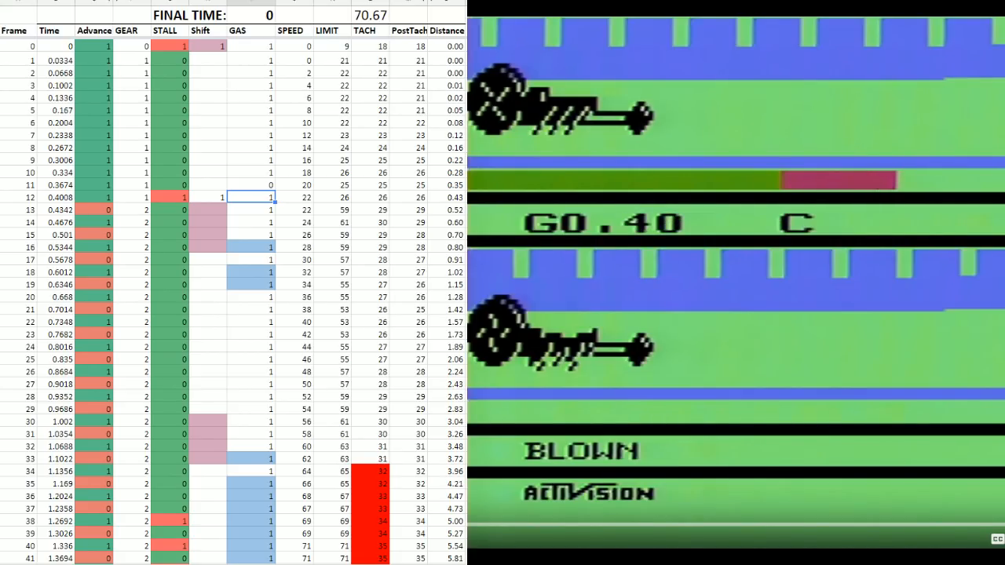
mouse_move(238, 231)
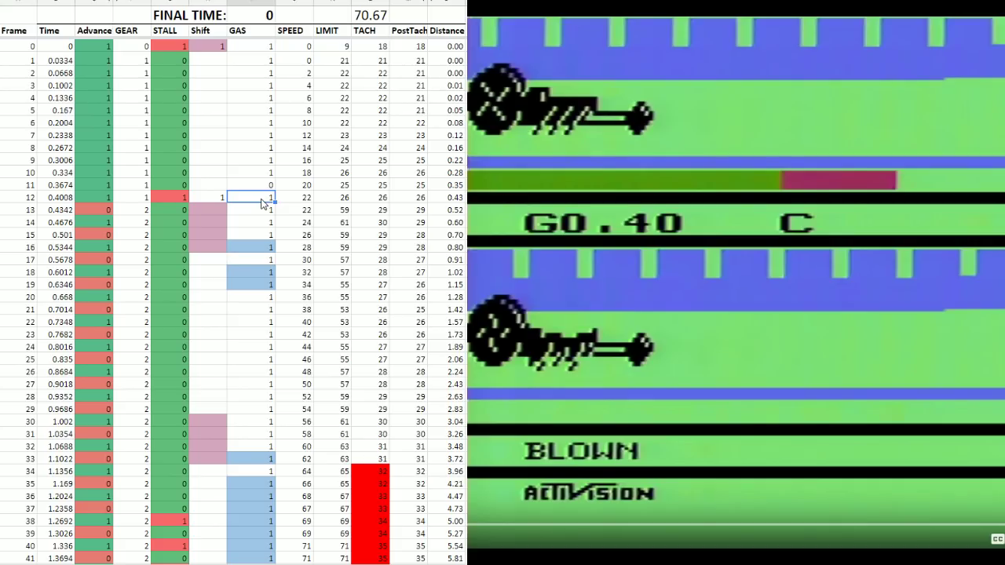
mouse_move(259, 200)
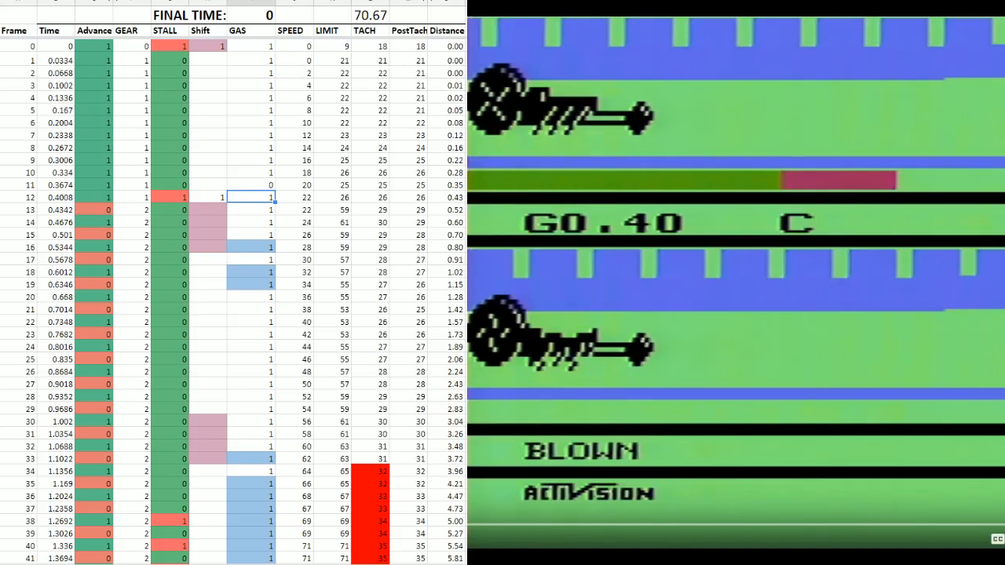
mouse_move(509, 529)
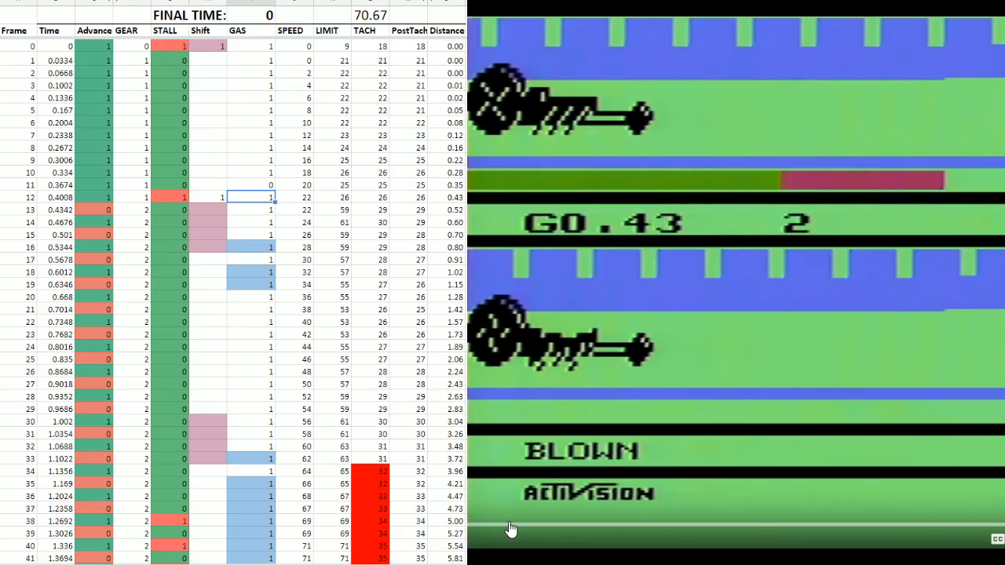
mouse_move(552, 465)
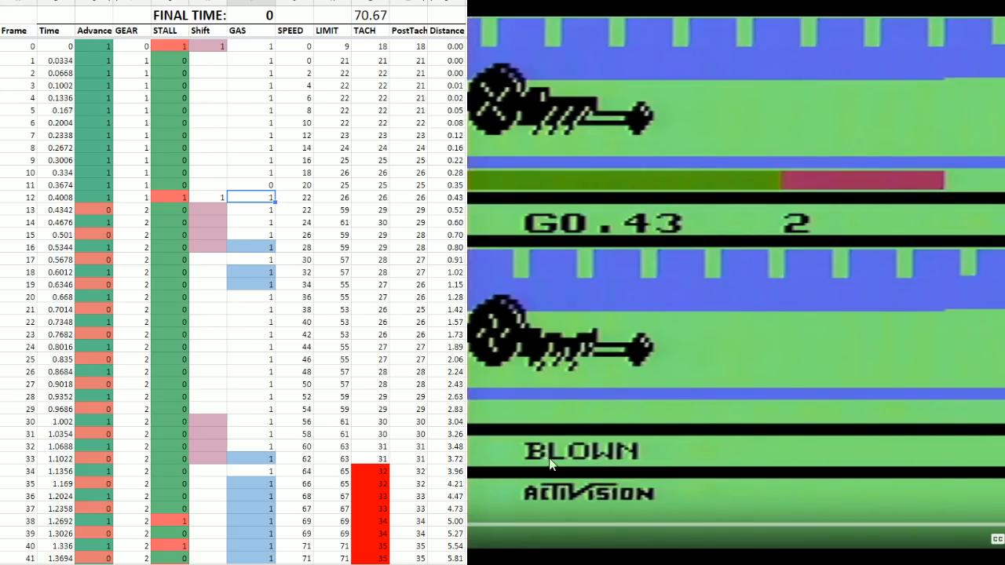
mouse_move(882, 210)
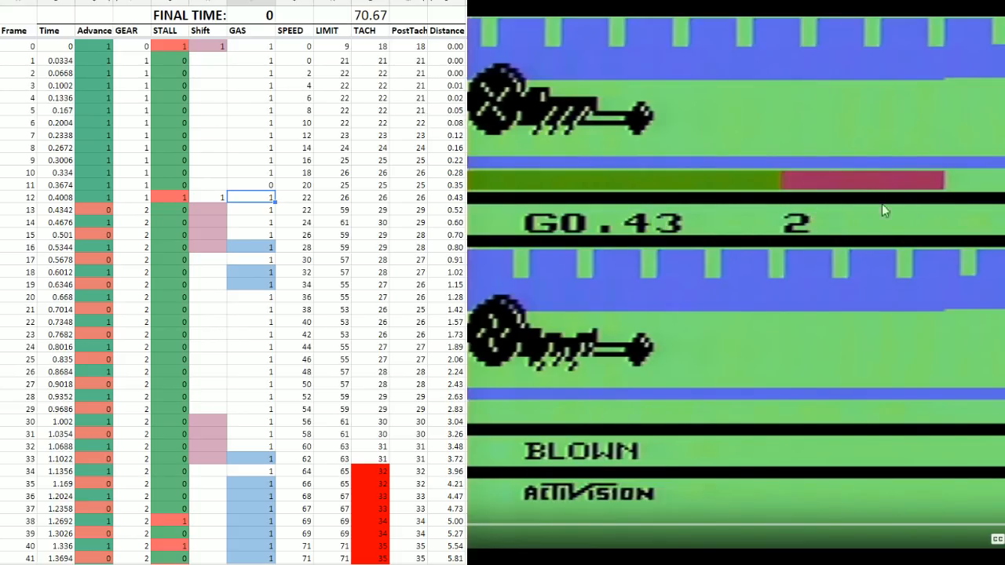
left_click(252, 214)
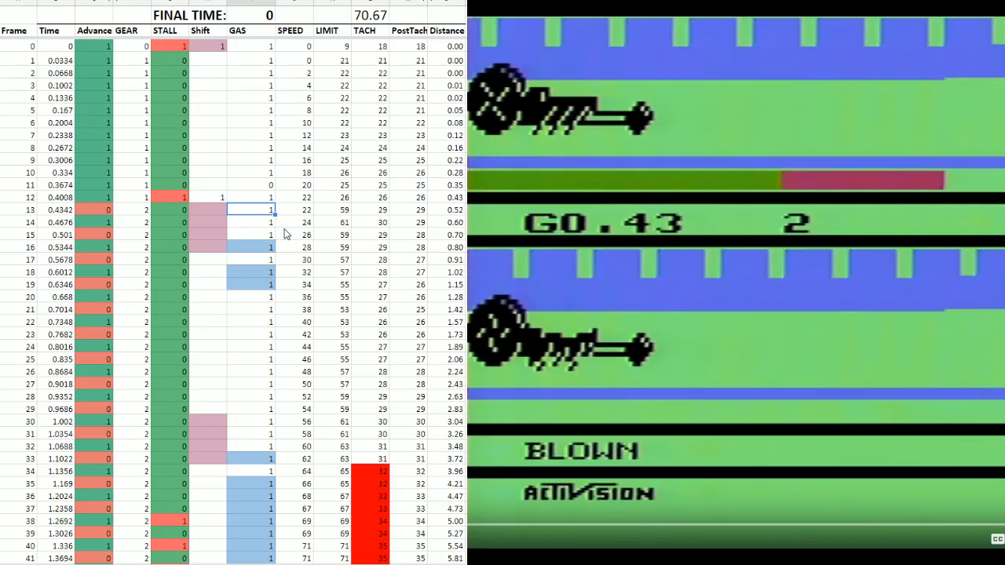
mouse_move(182, 184)
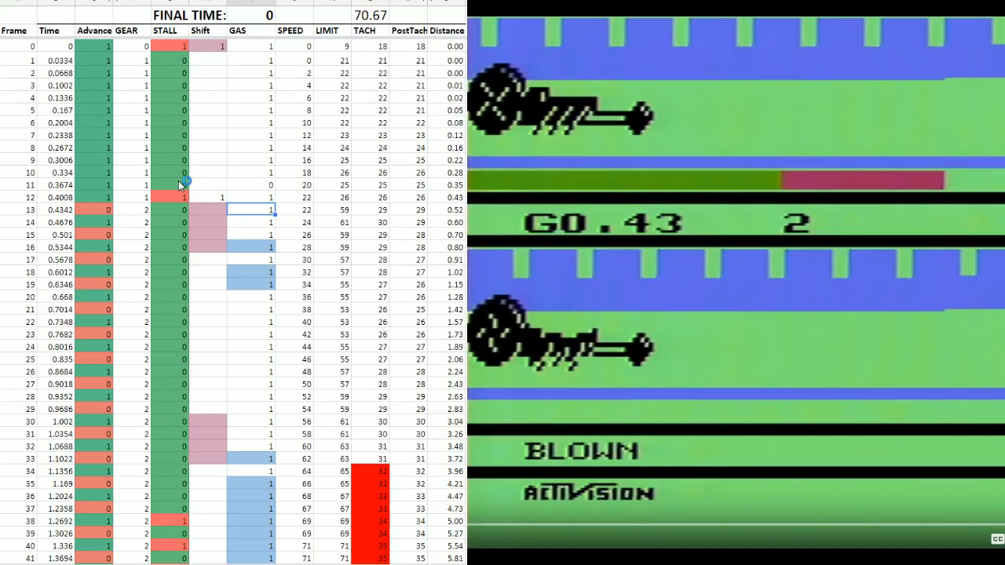
left_click(255, 223)
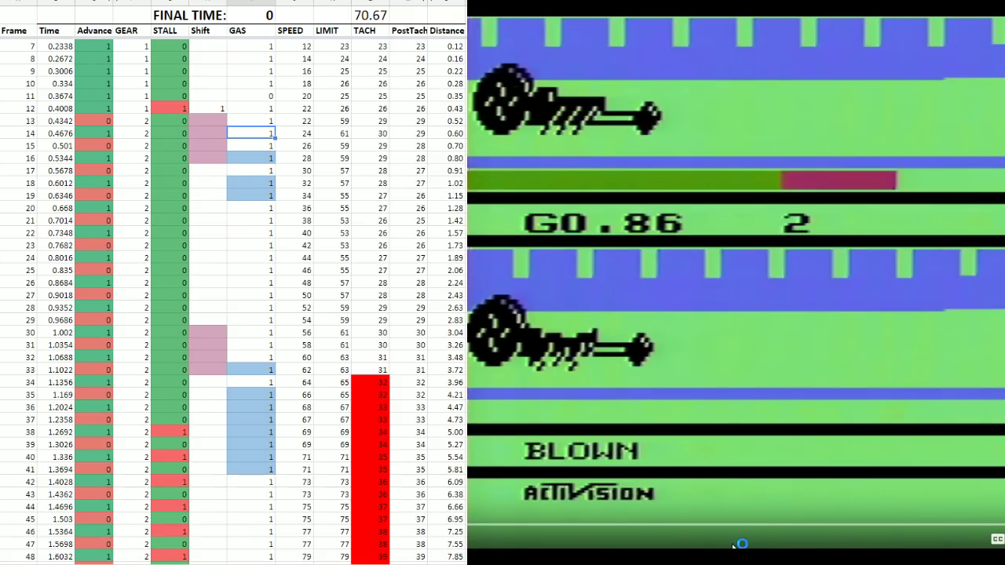
mouse_move(734, 547)
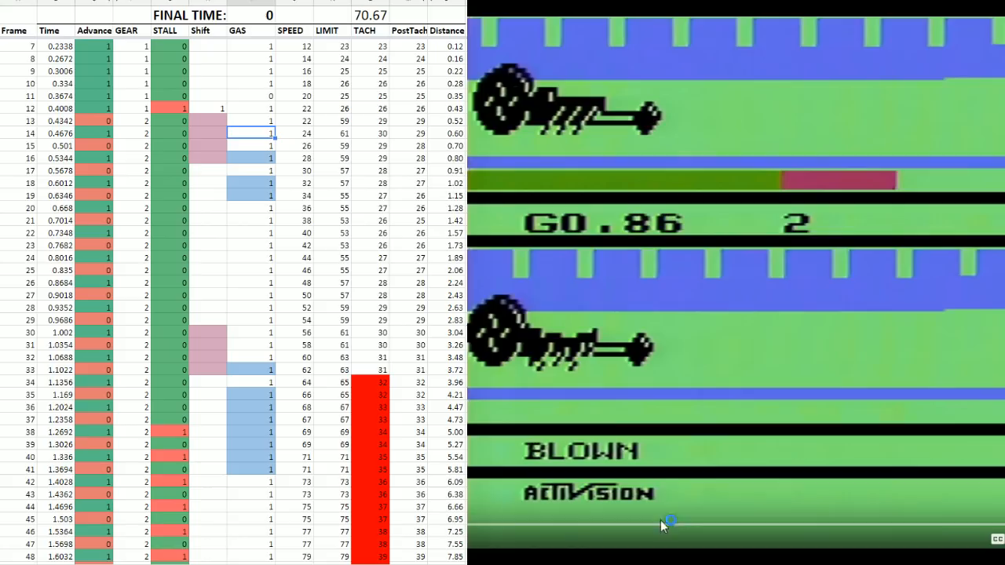
mouse_move(240, 292)
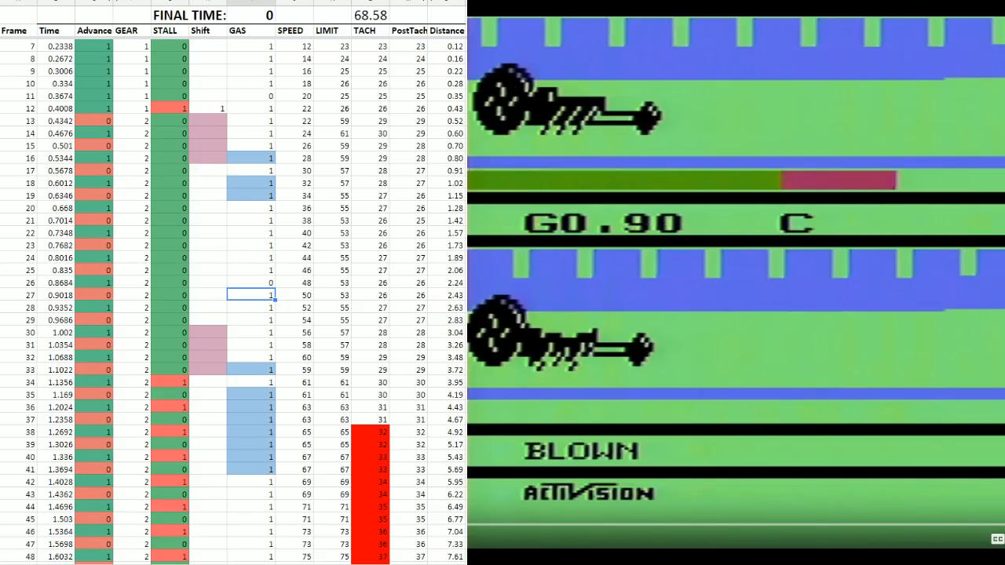
mouse_move(417, 219)
type("0")
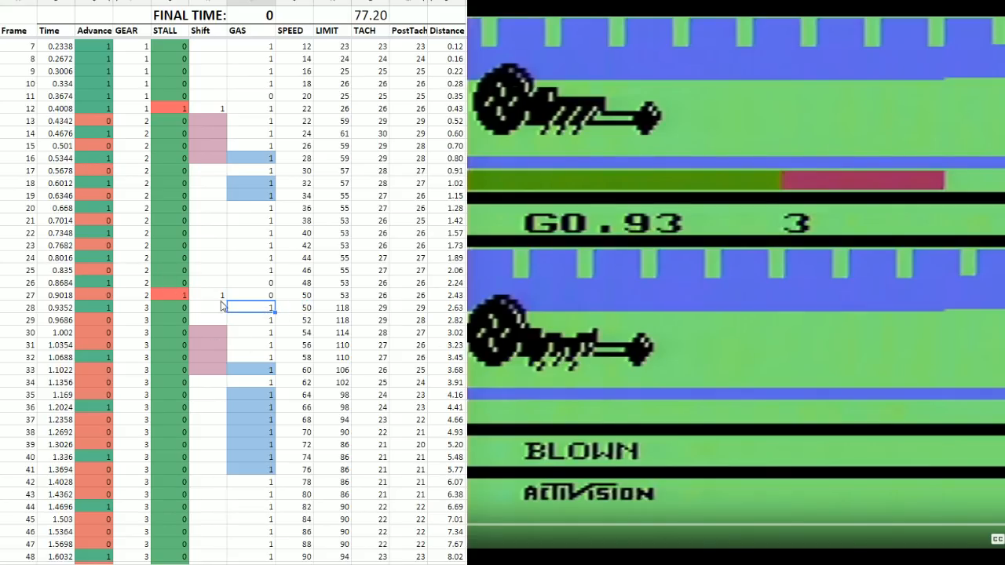
Step: Enter 0 in GAS at frame 26 and 1 in Shift at frames 27 and 48
left_click(206, 295)
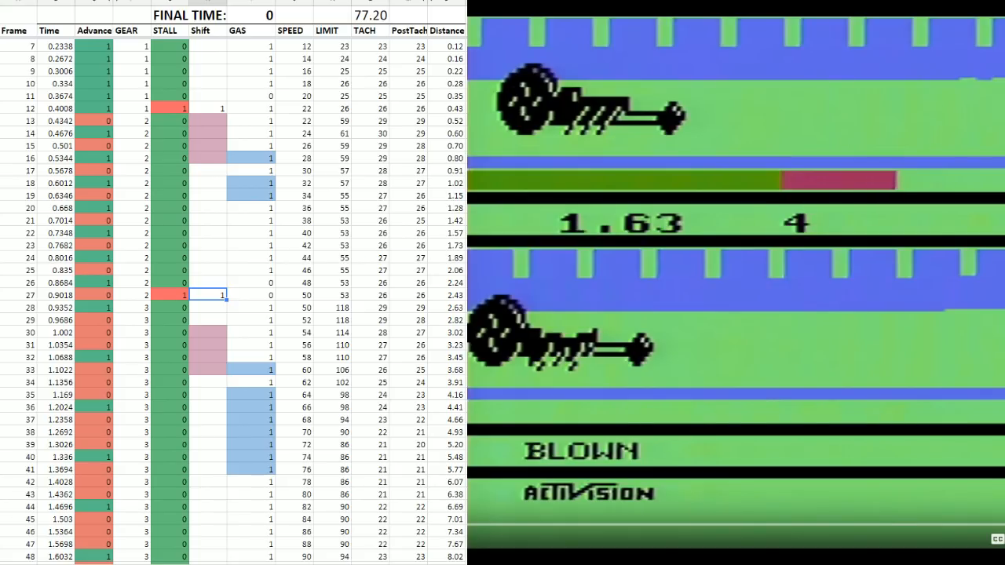
mouse_move(555, 233)
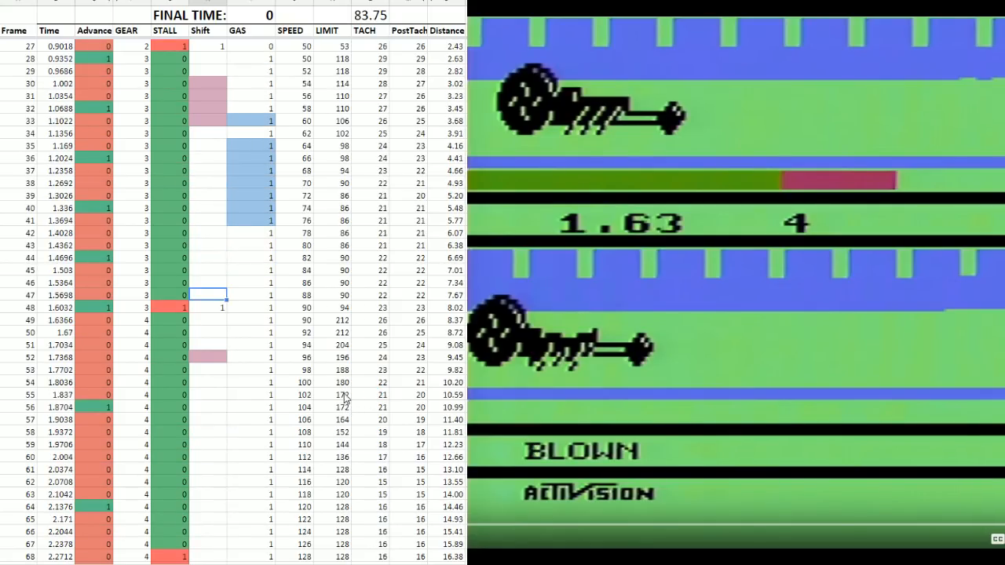
Step: Enter 1 in the Shift column at frames 72, 83, 99 and 109
scroll("down", 3)
type("1")
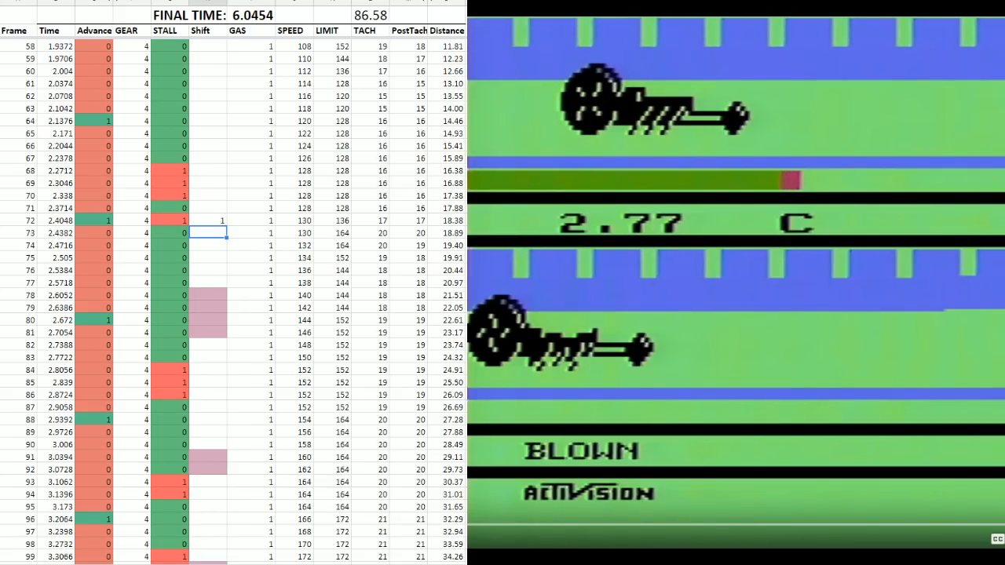
left_click(212, 358)
type("1")
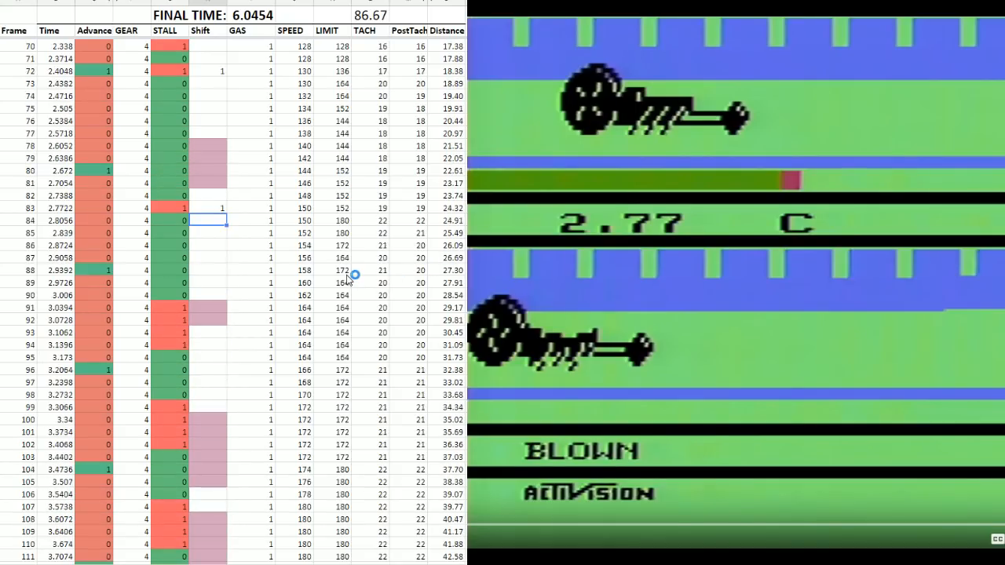
scroll("down", 3)
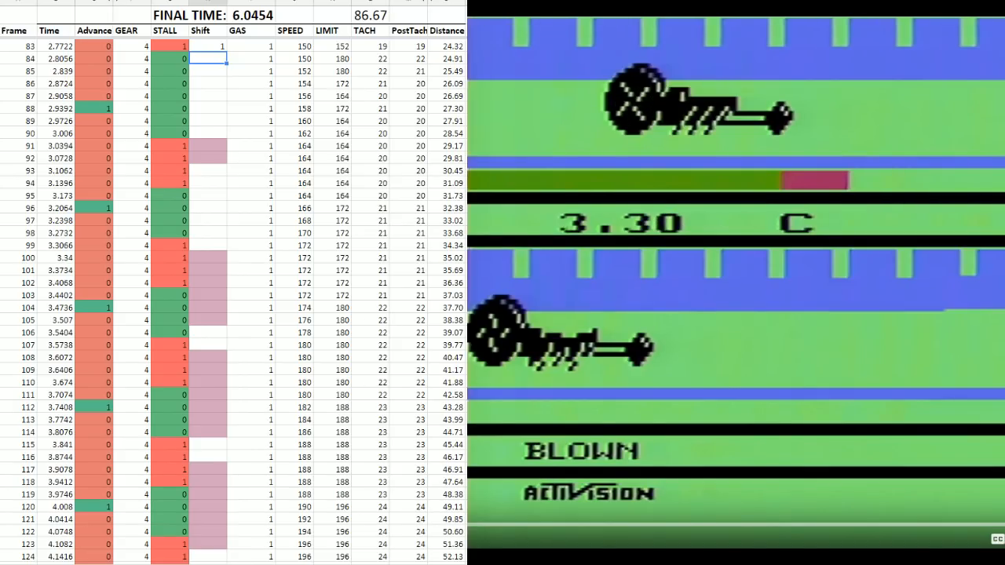
mouse_move(214, 249)
type("1")
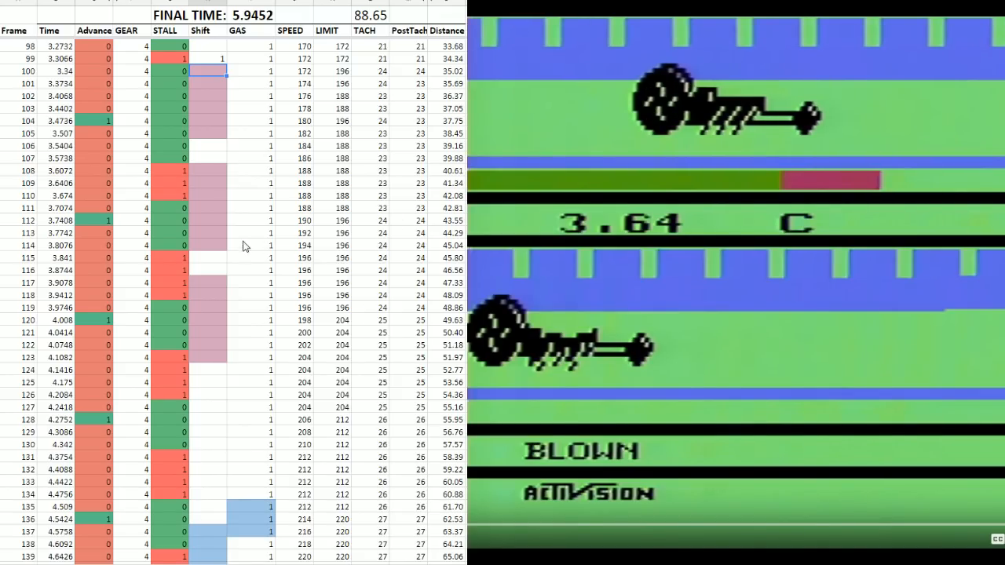
left_click(206, 183)
type("1")
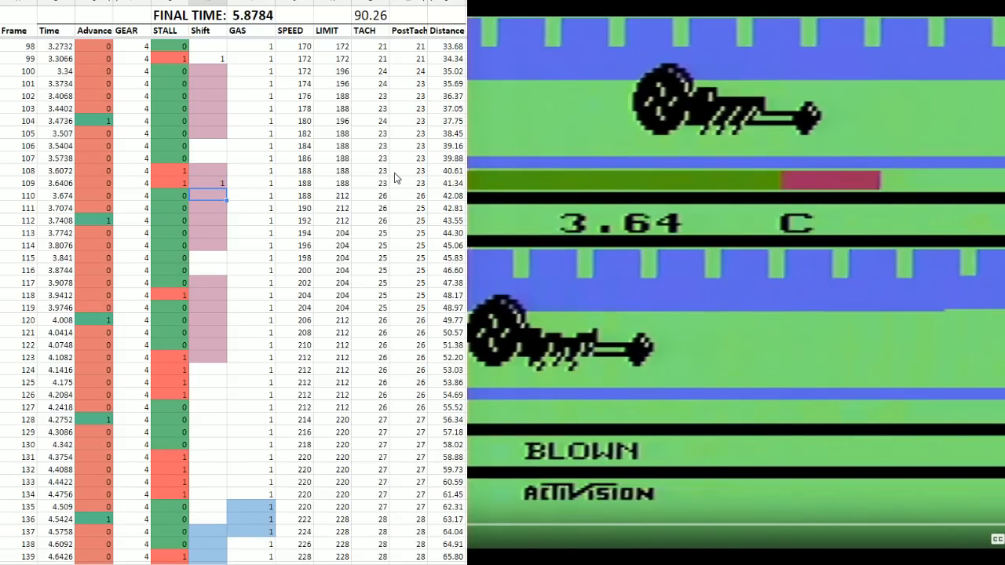
scroll("down", 3)
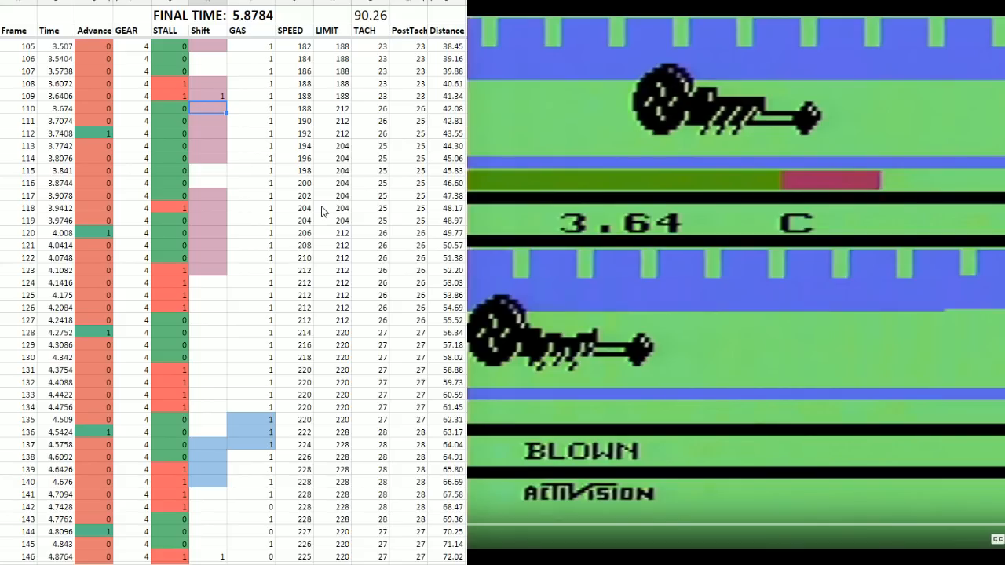
mouse_move(316, 207)
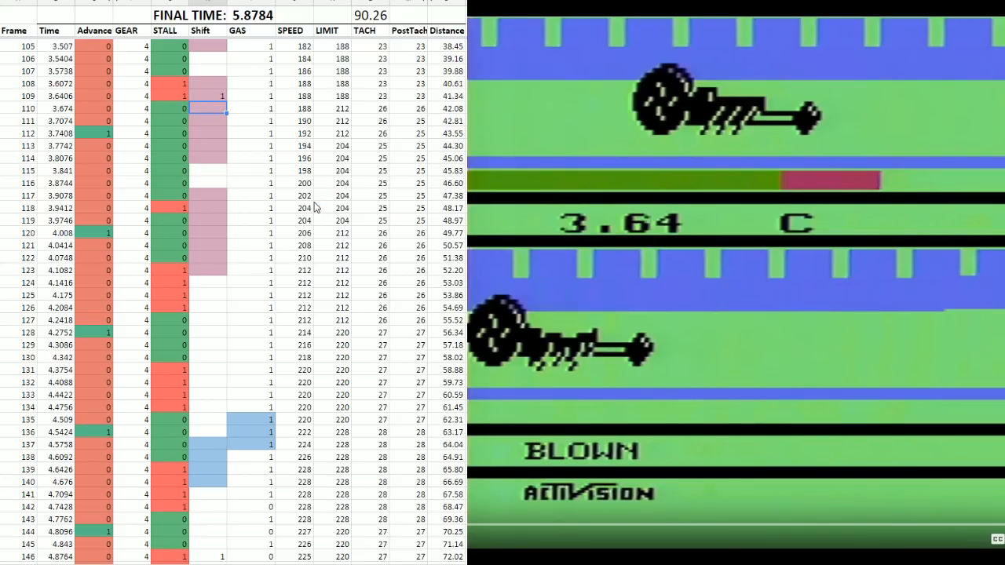
scroll("down", 3)
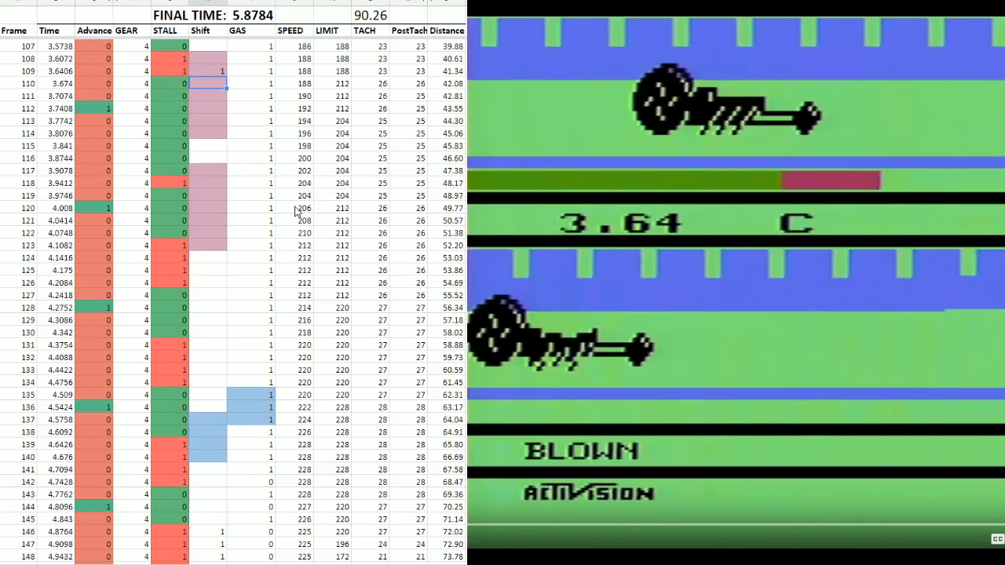
mouse_move(18, 185)
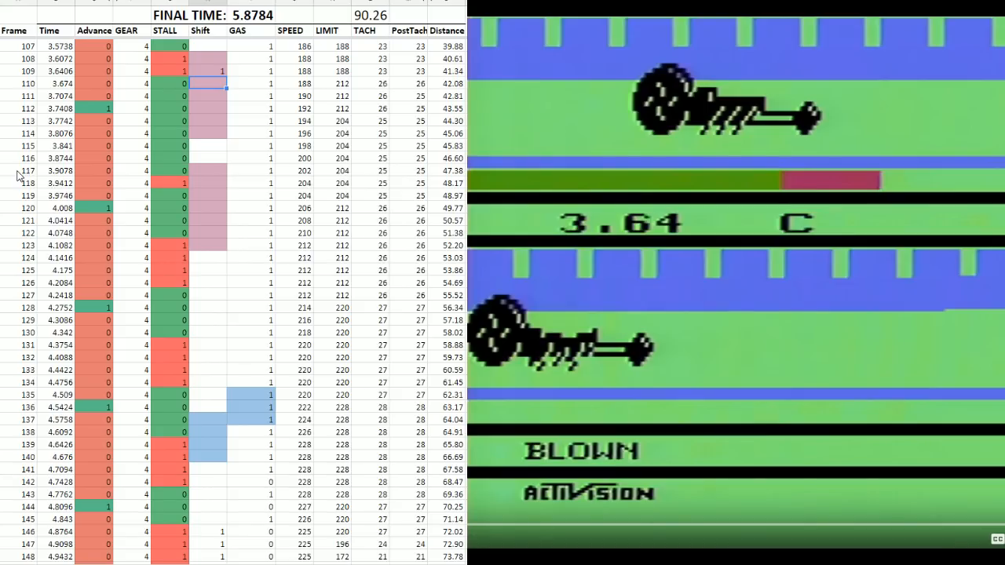
mouse_move(142, 67)
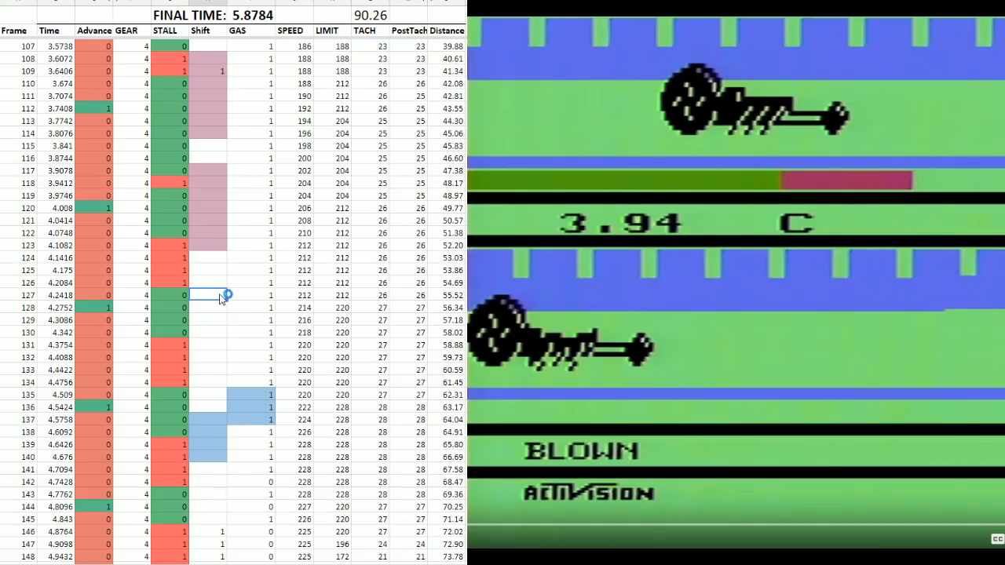
Step: Enter 1 in Shift at frames 118 and 143, and 0 in GAS at frame 143
left_click(202, 184)
type("1")
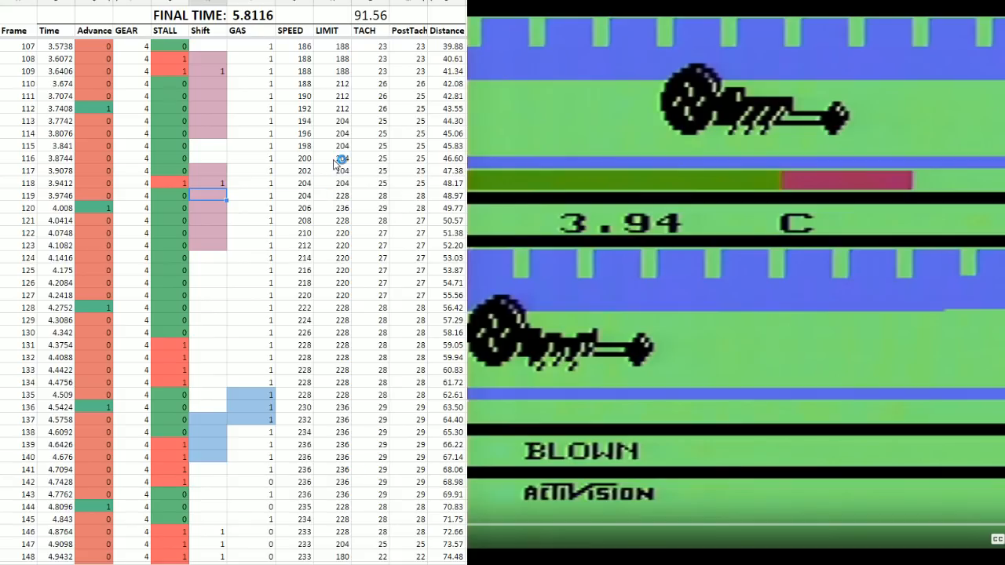
scroll("down", 3)
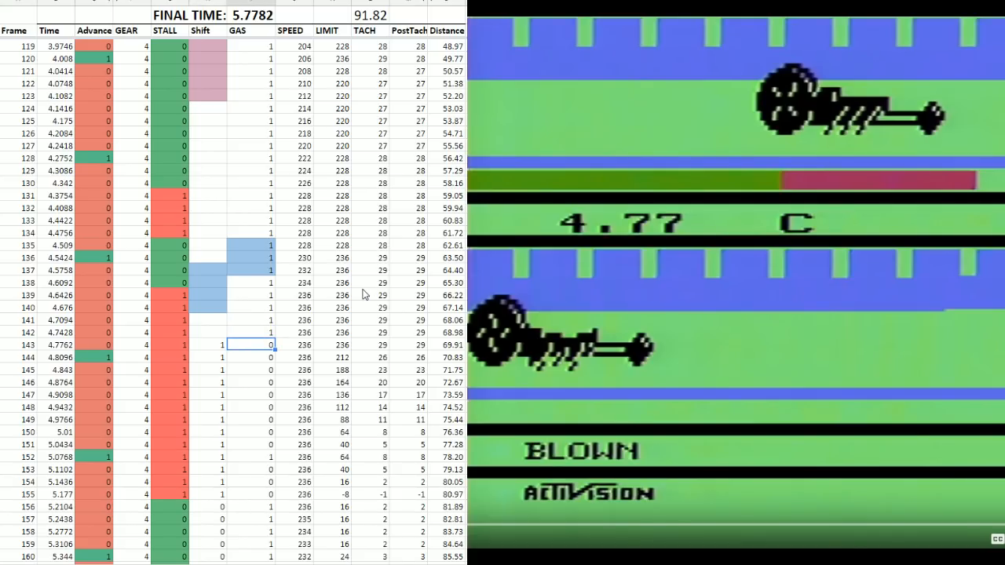
scroll("down", 3)
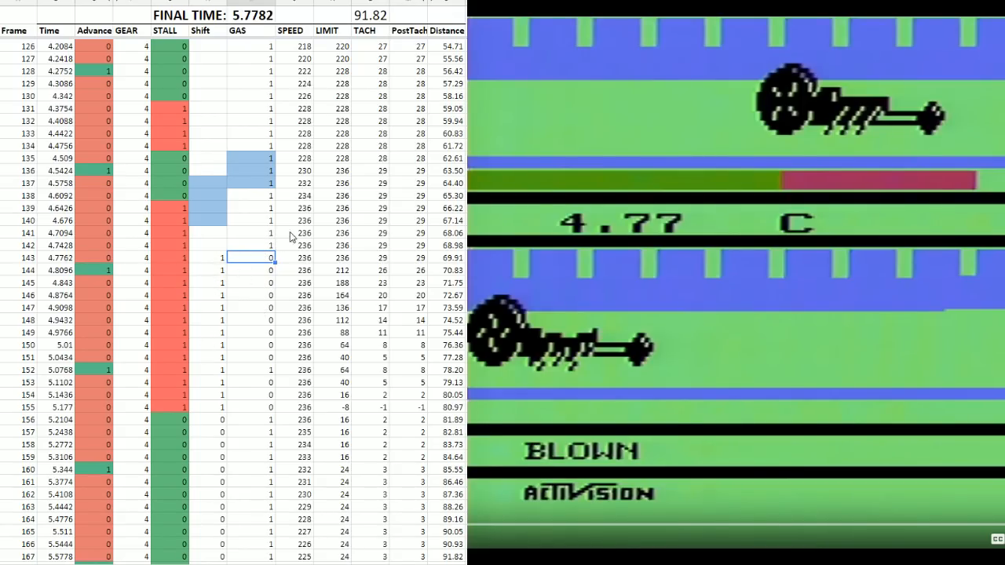
mouse_move(335, 244)
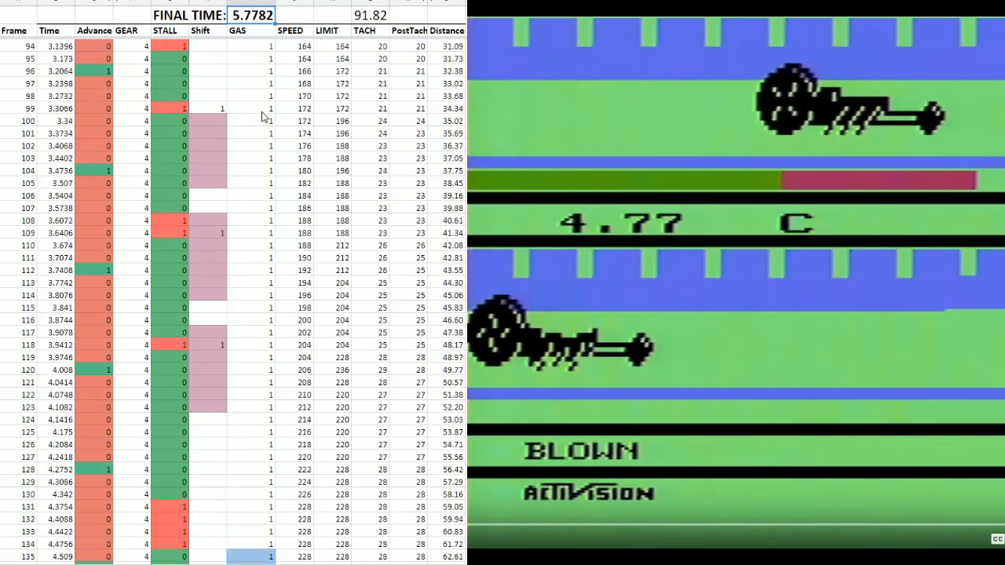
scroll("up", 3)
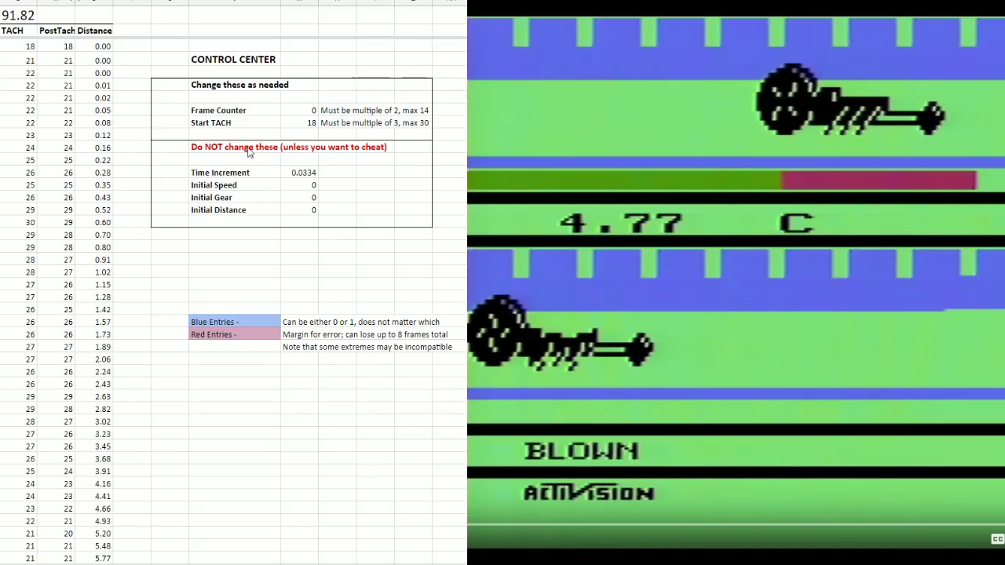
left_click(299, 110)
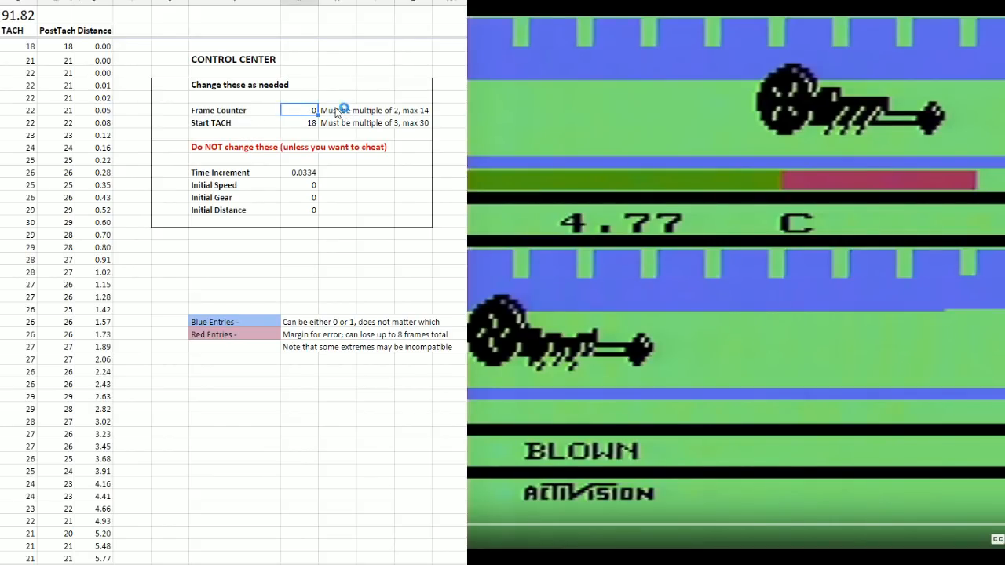
mouse_move(300, 116)
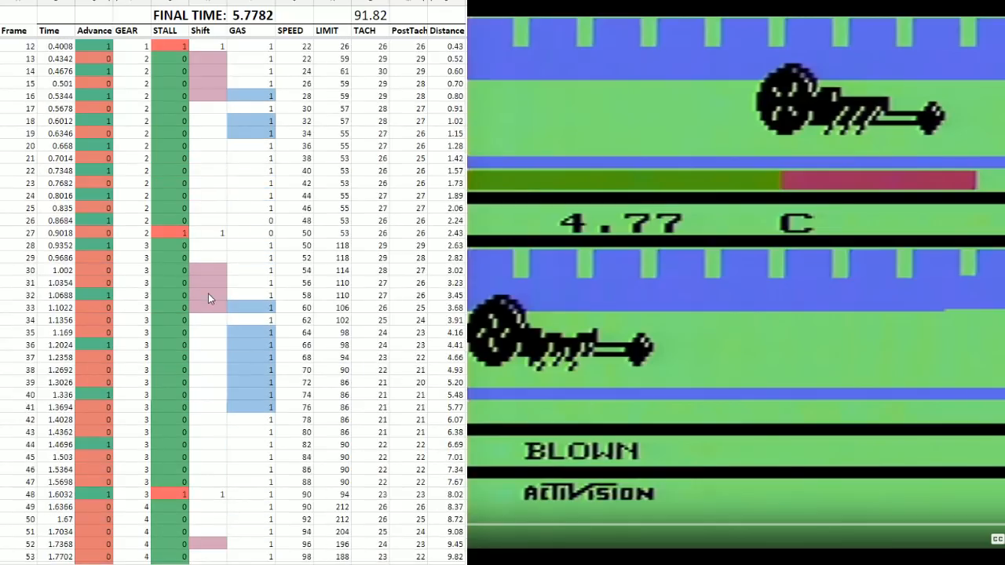
scroll("down", 3)
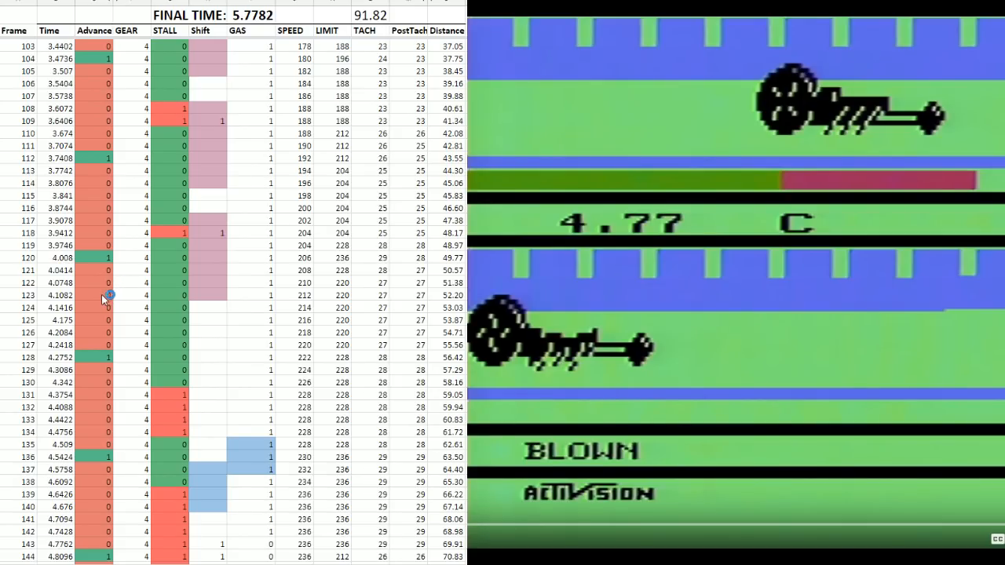
mouse_move(210, 229)
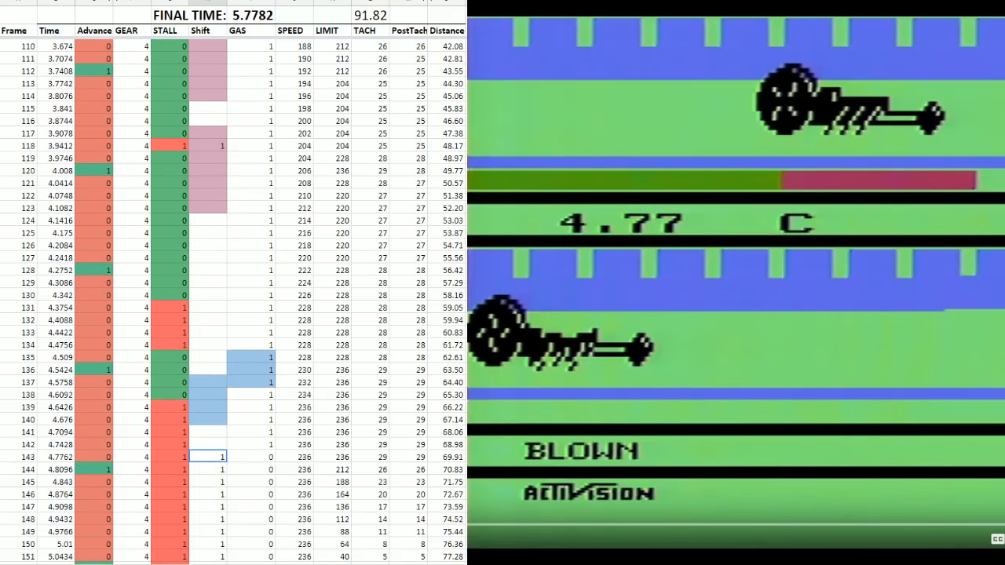
mouse_move(226, 241)
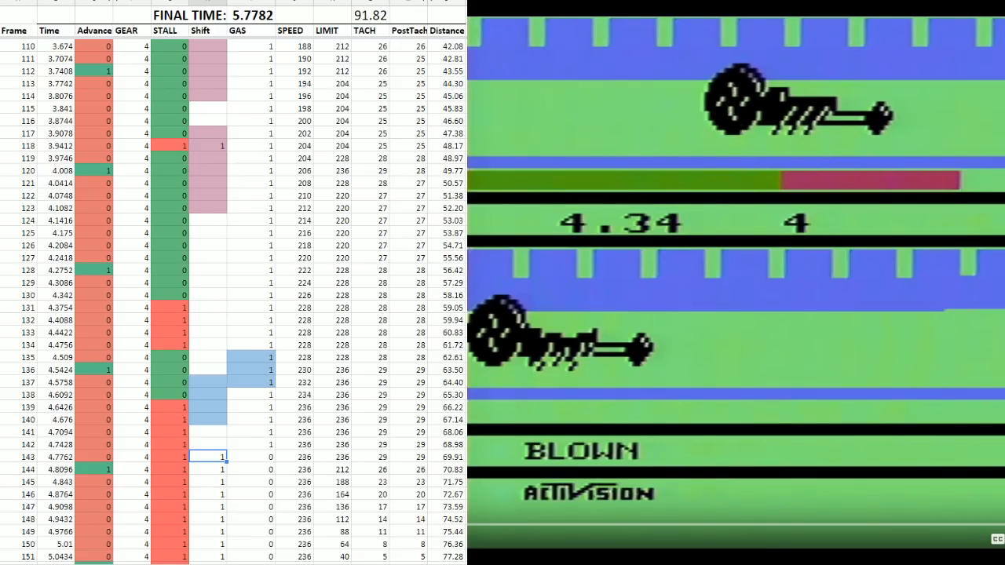
mouse_move(456, 182)
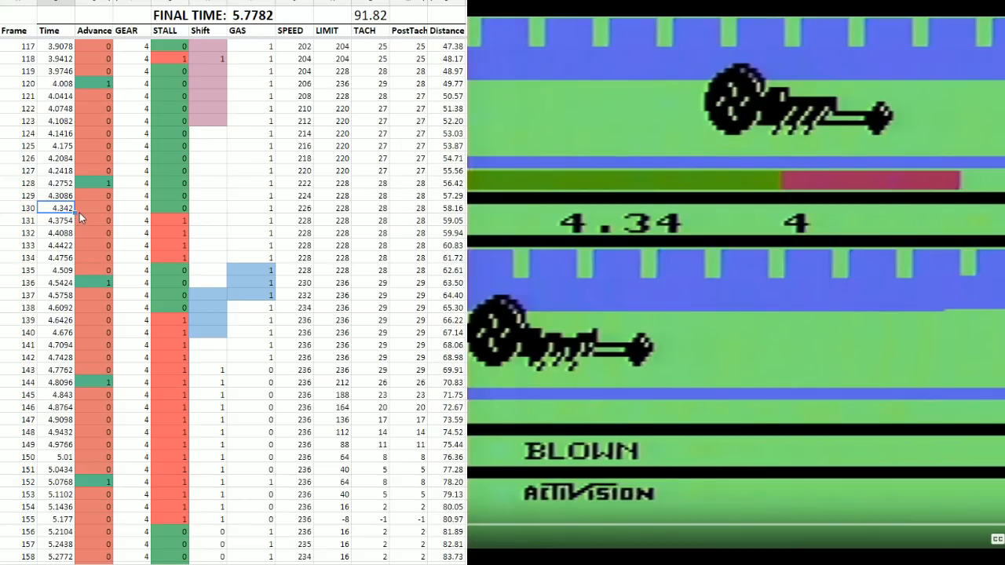
left_click(110, 248)
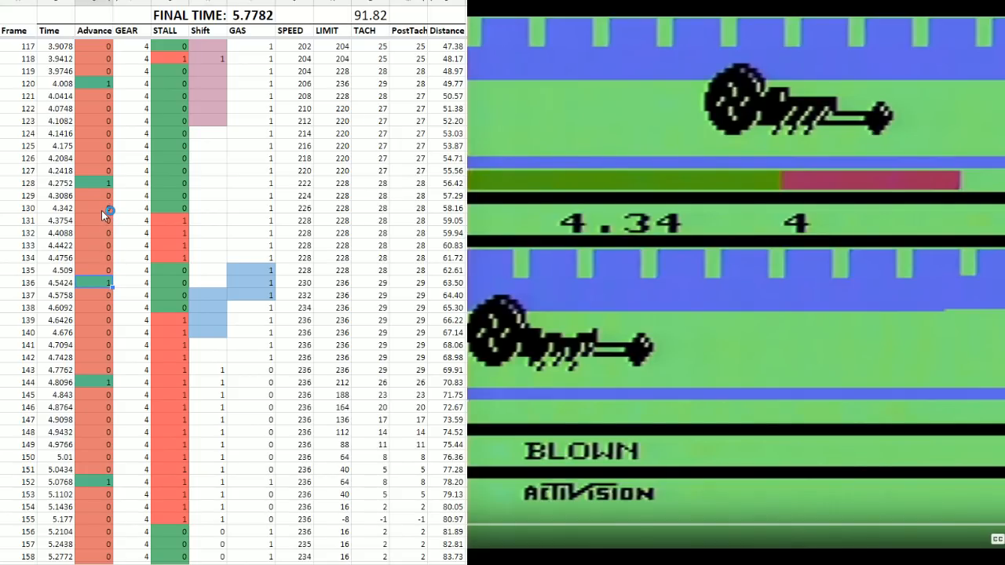
left_click(104, 283)
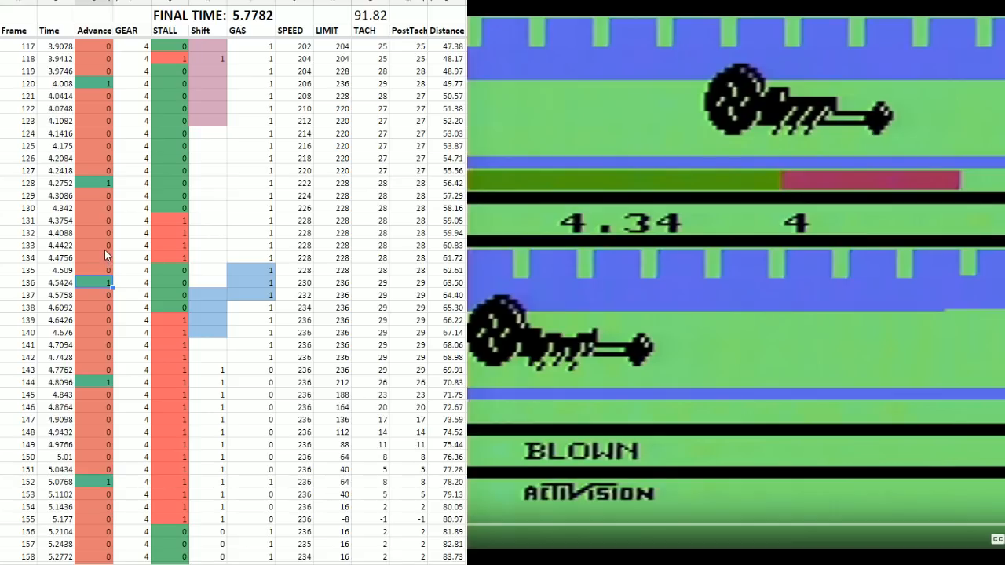
mouse_move(85, 212)
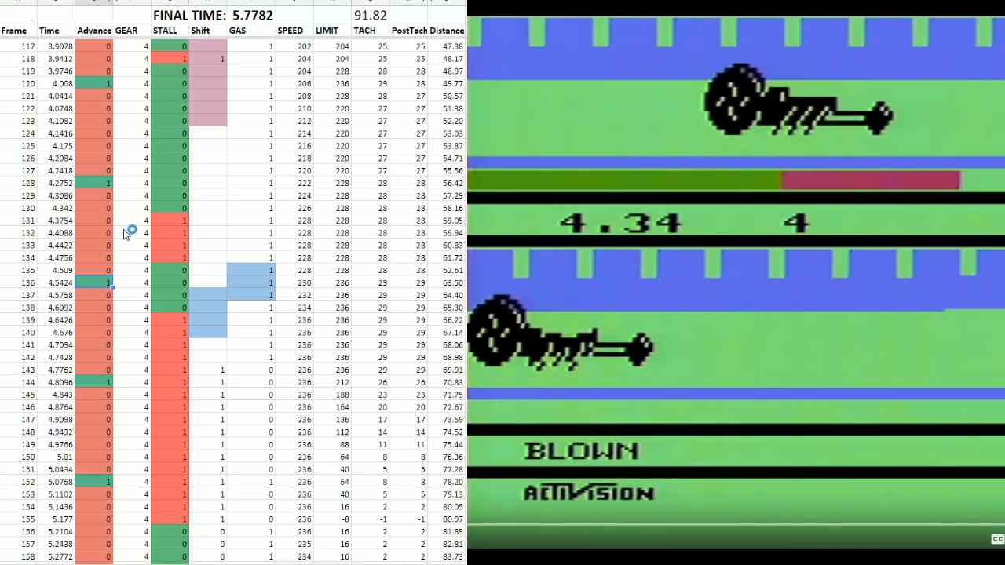
scroll("up", 3)
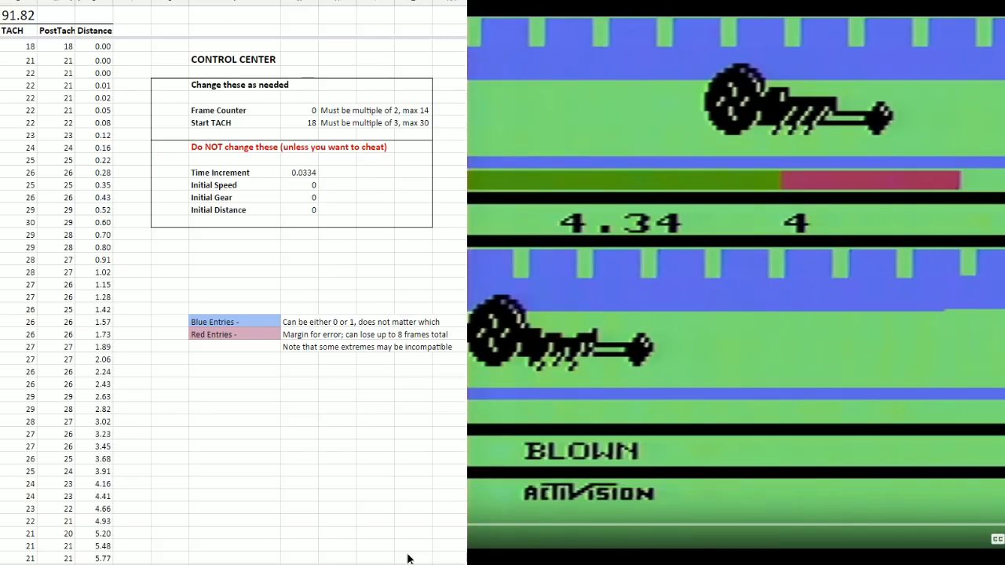
Step: Change the Control Center Frame Counter value and scroll through the recalculated table
left_click(303, 110)
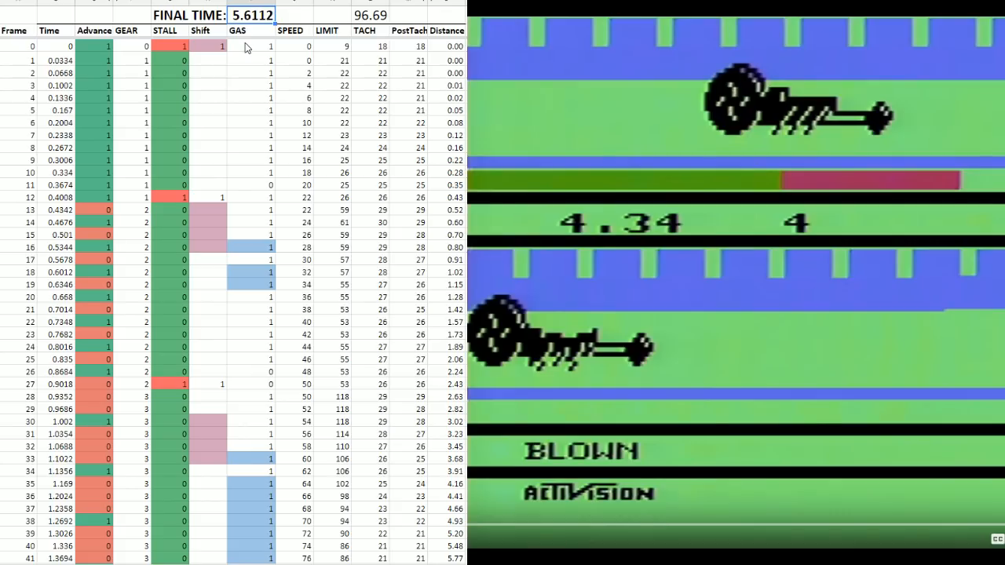
scroll("down", 3)
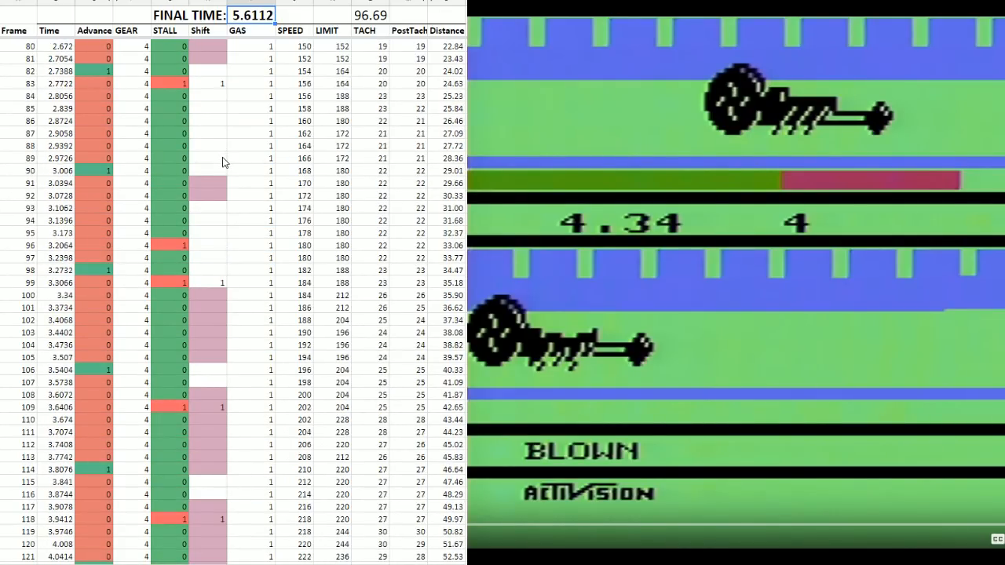
scroll("down", 3)
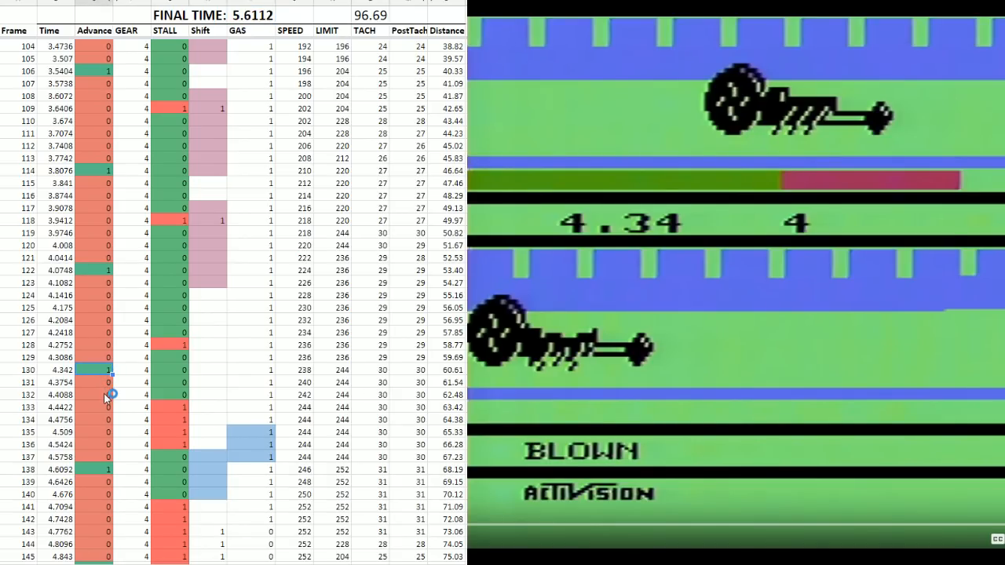
scroll("down", 3)
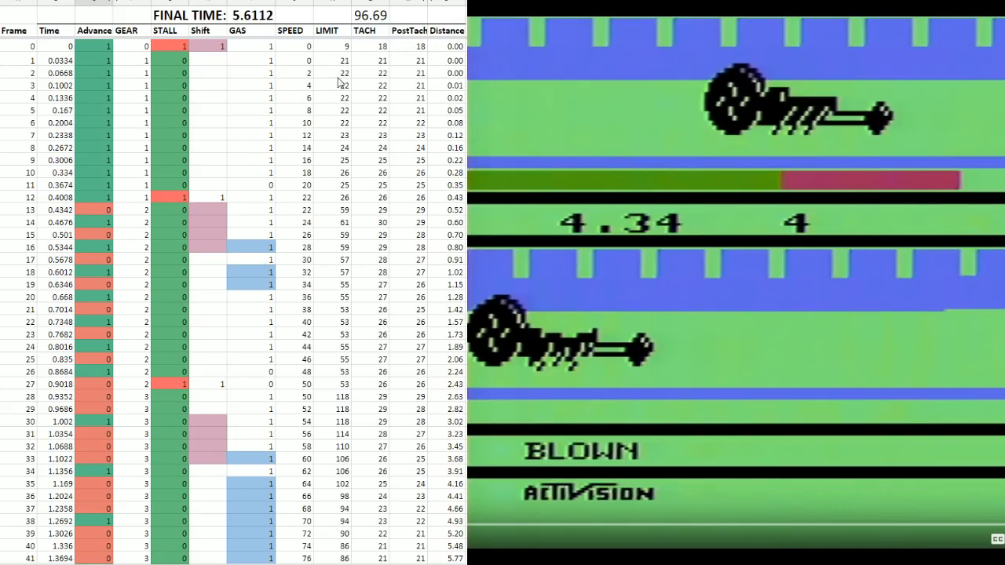
left_click(372, 16)
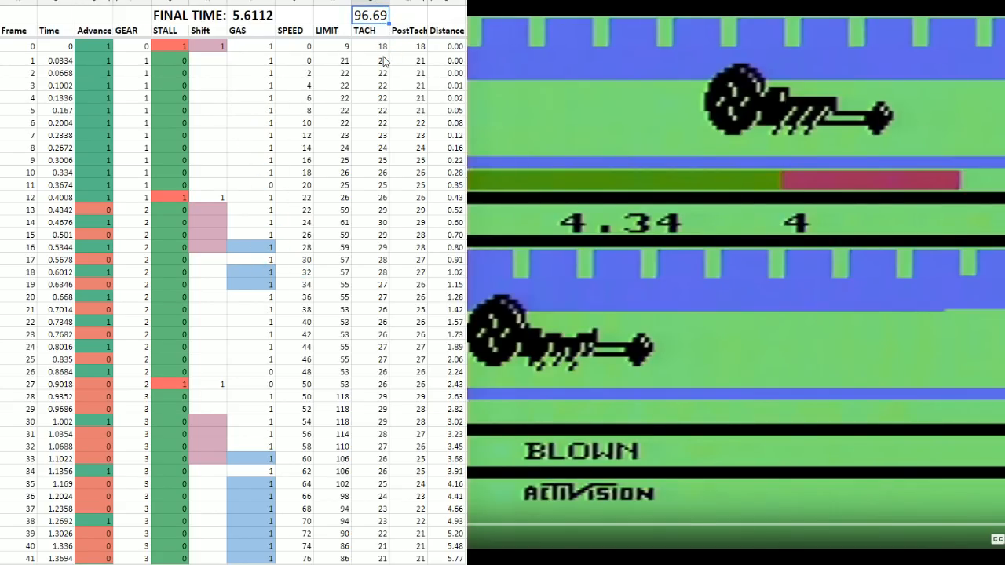
scroll("down", 3)
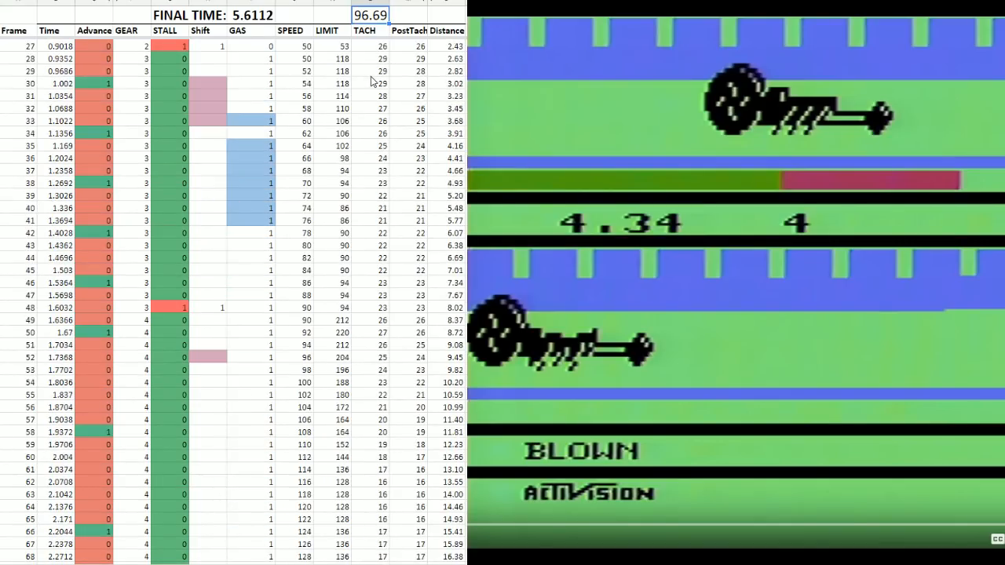
scroll("up", 3)
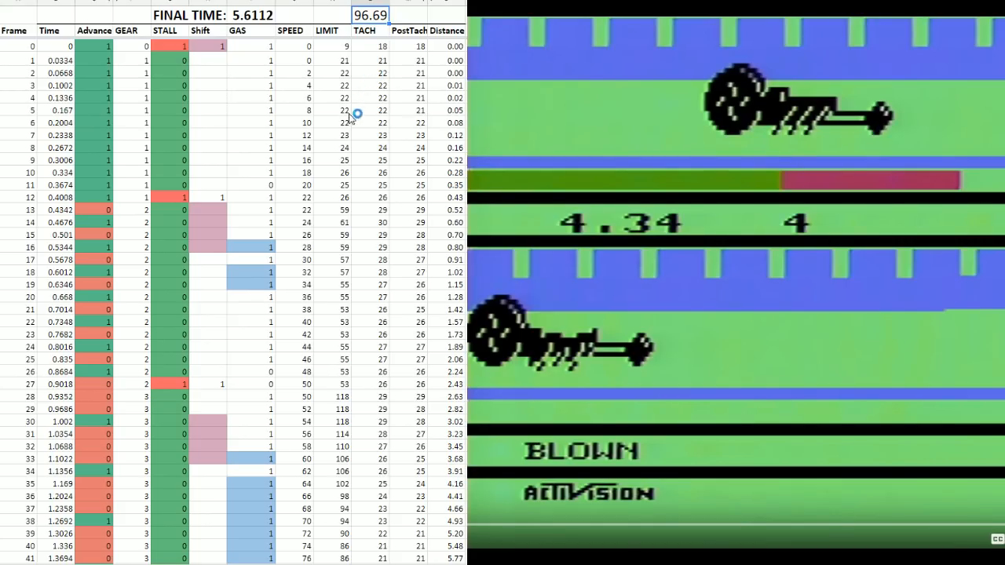
mouse_move(326, 154)
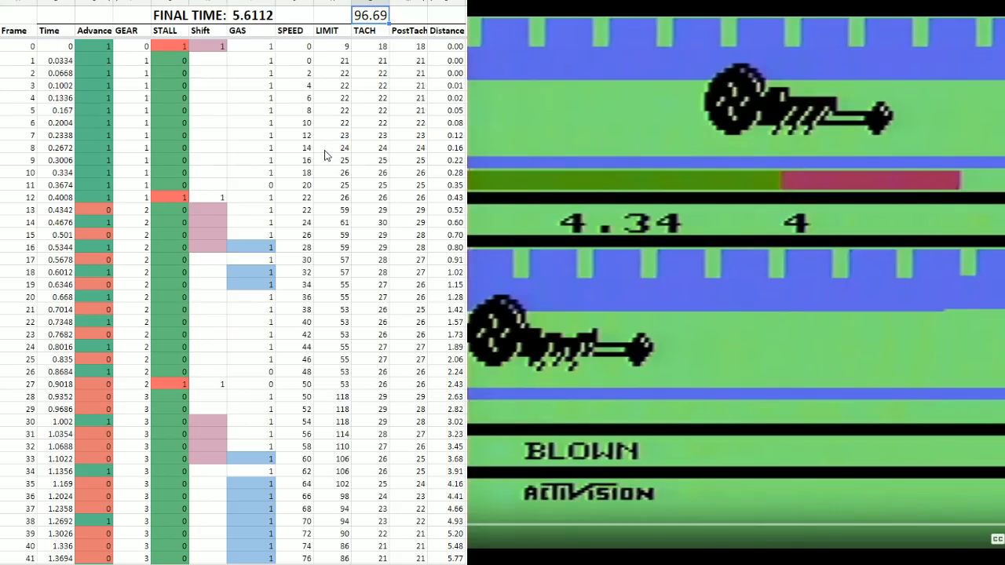
mouse_move(325, 150)
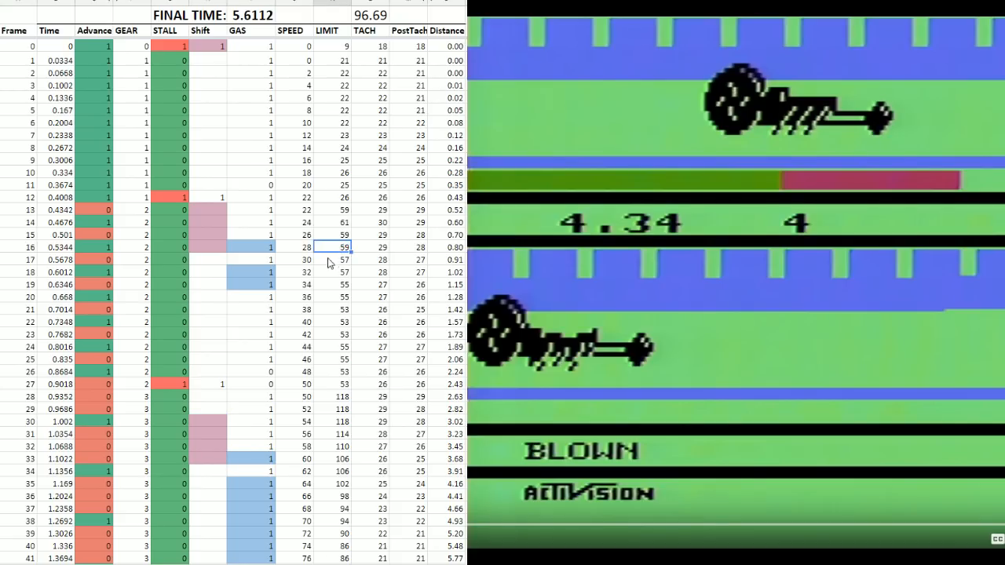
left_click(201, 135)
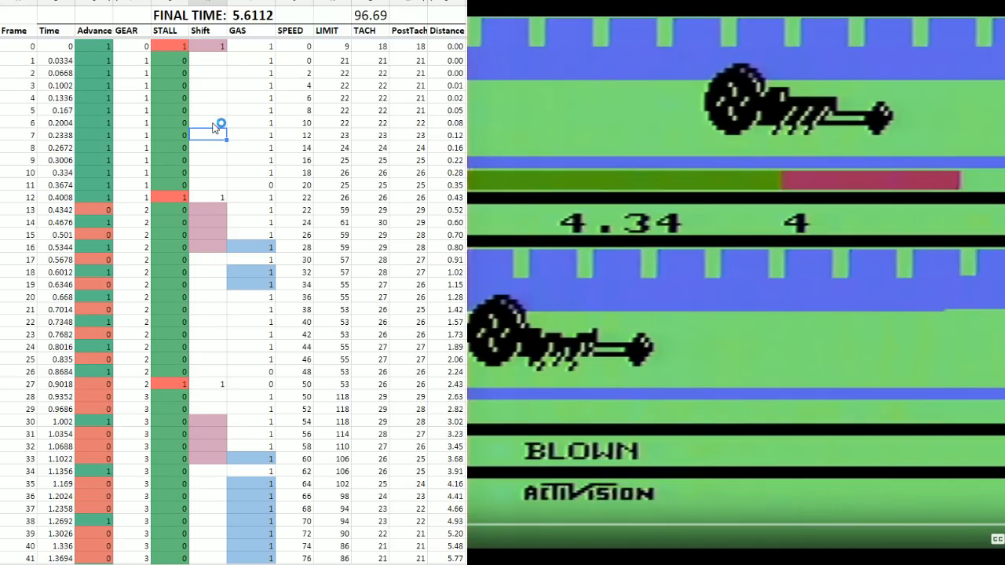
mouse_move(216, 127)
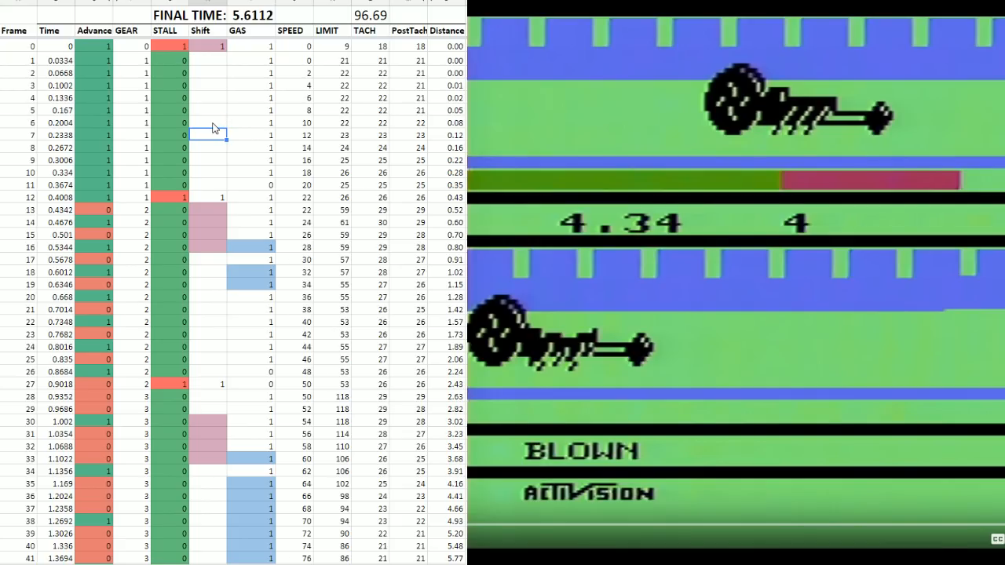